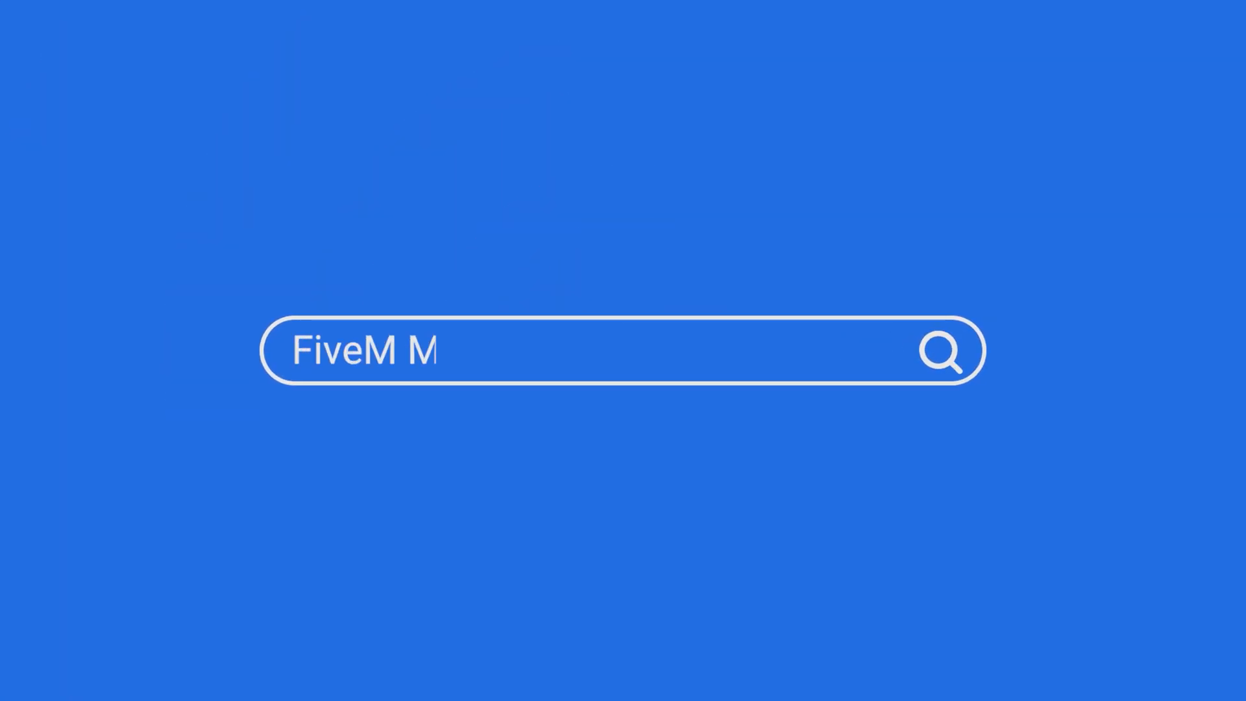
# Show the intro title text before opening server.lua in the ch_lua resource.
pyautogui.write('aster Series')
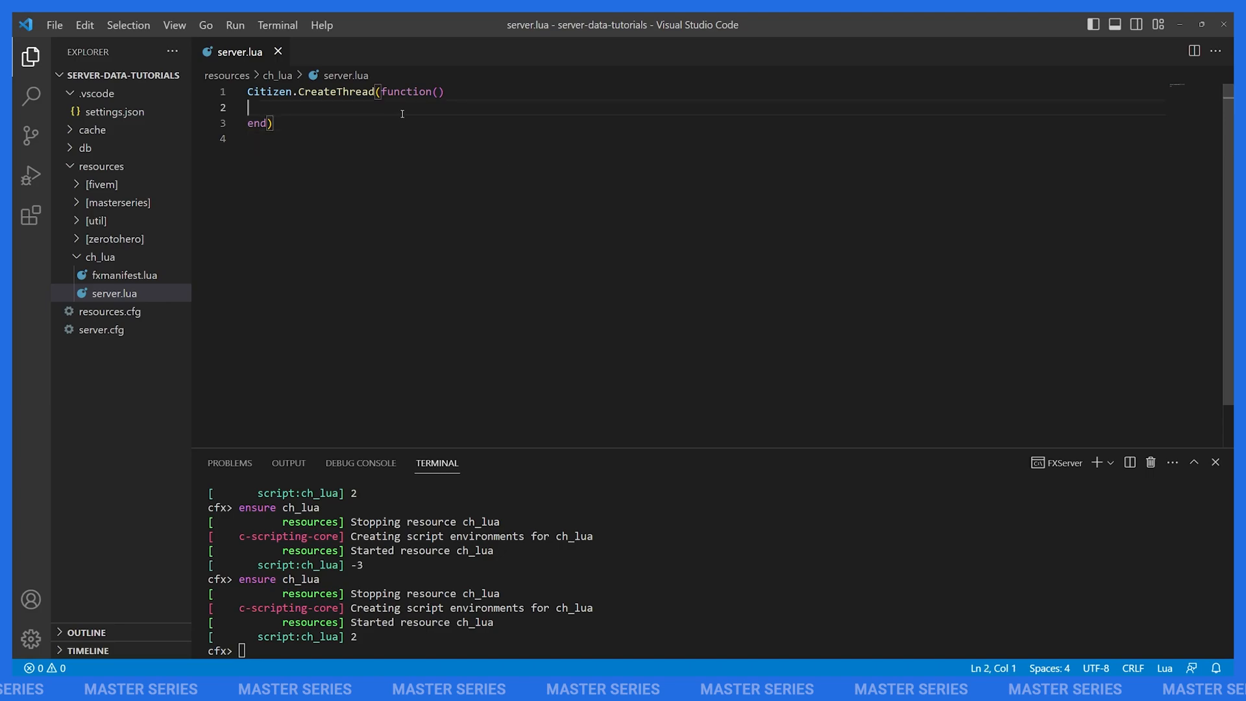
# Declare local n = 5, add n = n - 3 and print(n), save to print 2, then delete the subtraction line.
pyautogui.press('Tab')
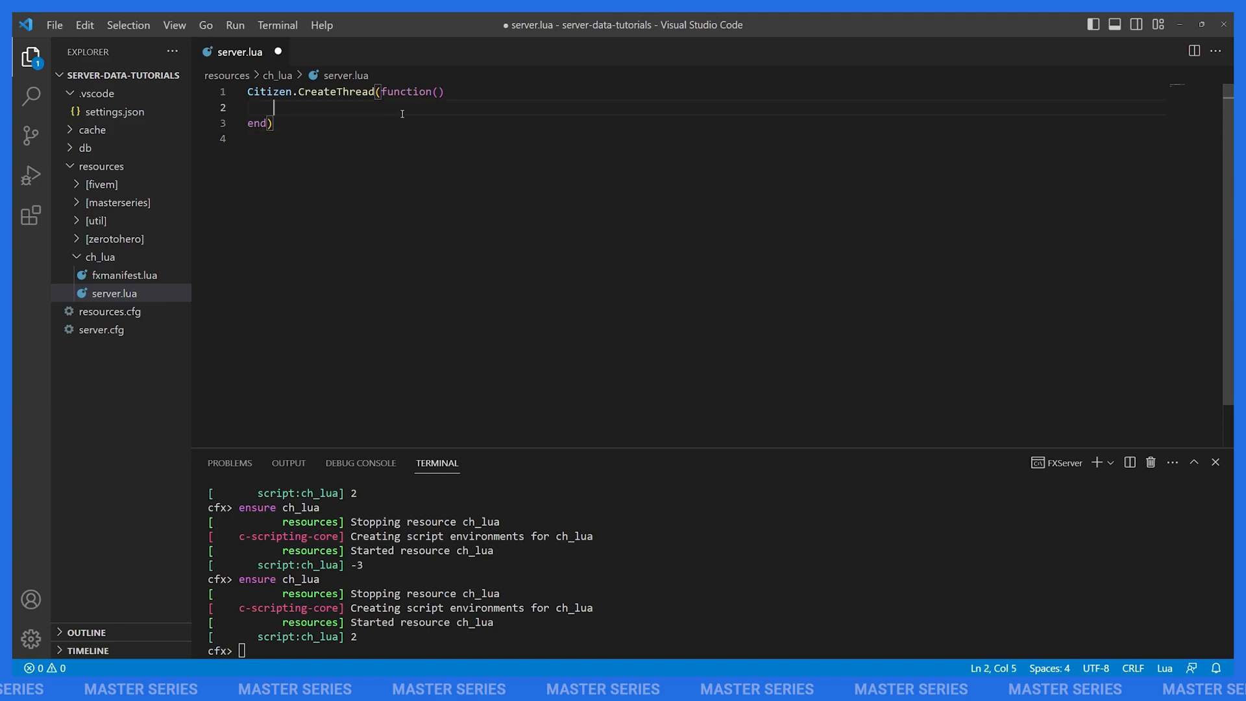
pyautogui.write('local n')
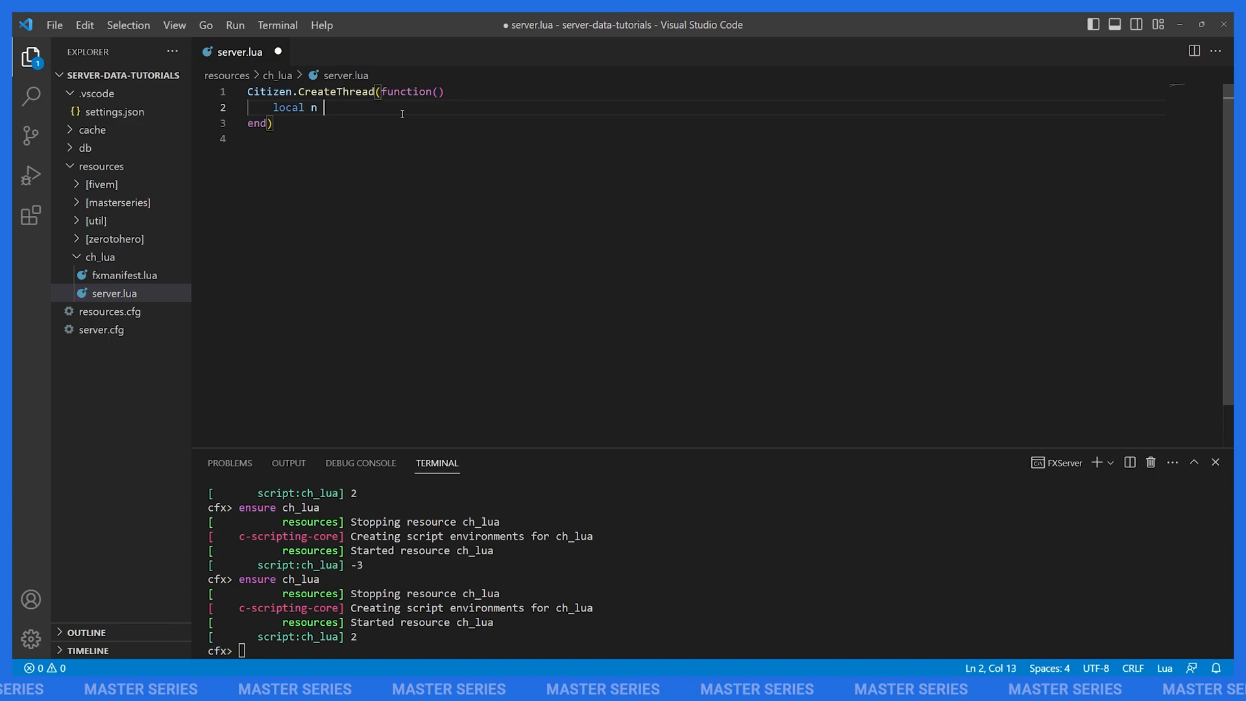
pyautogui.write('= 5')
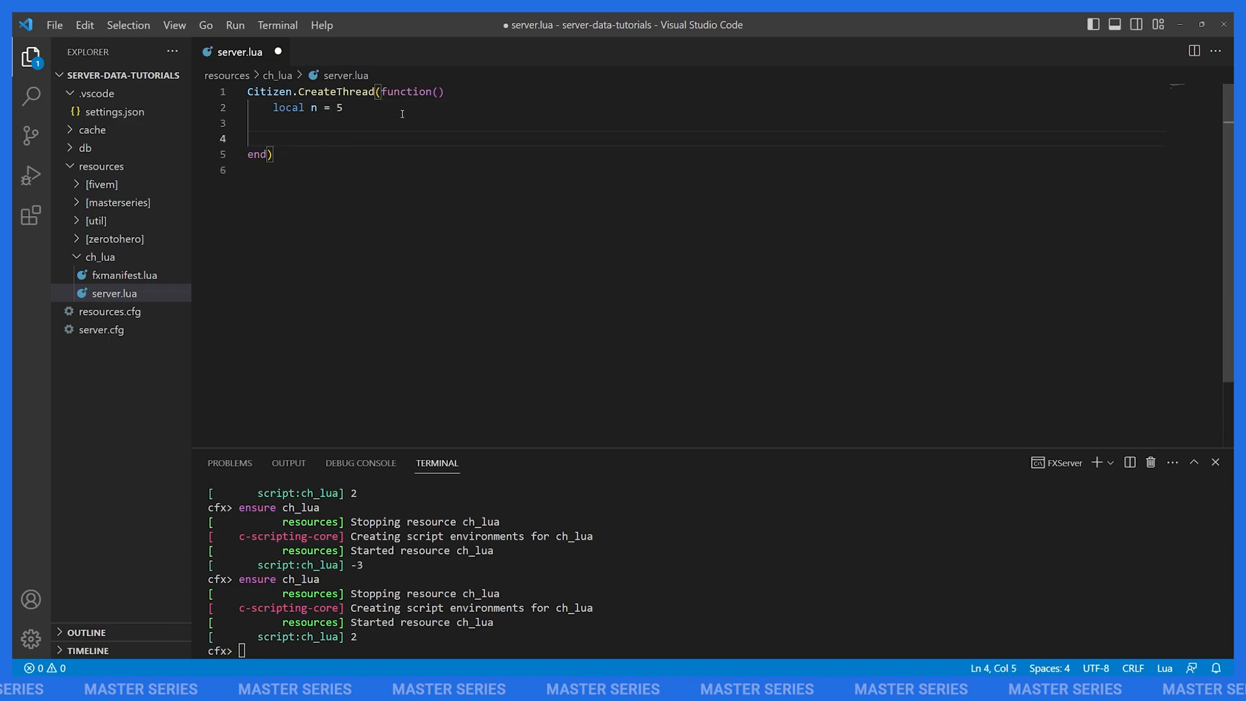
pyautogui.write('n = n +')
pyautogui.write('print(n)')
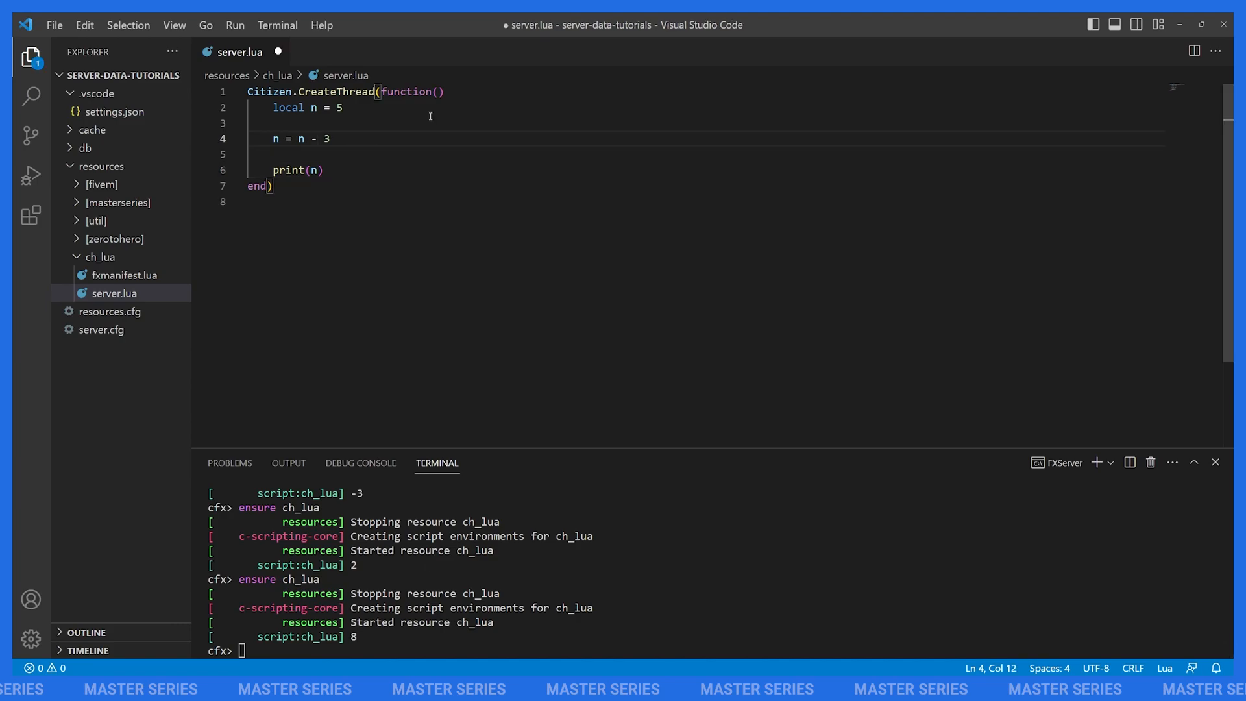
pyautogui.press('ctrl+s')
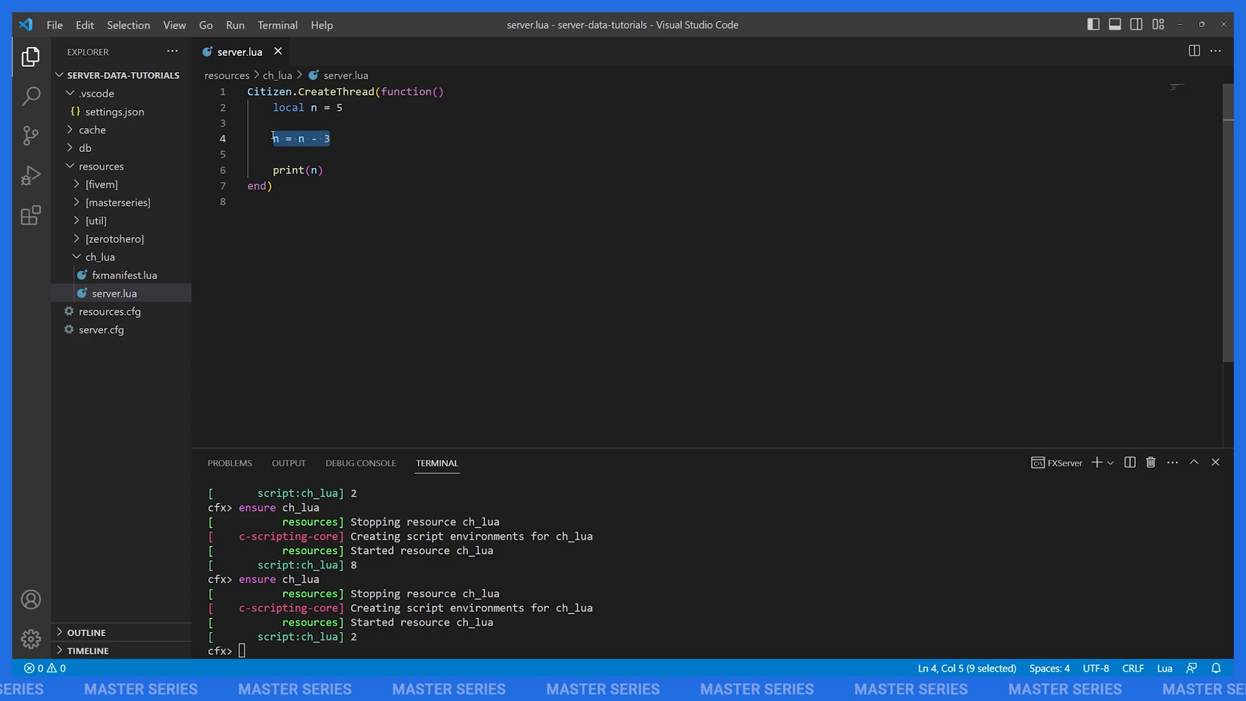
pyautogui.press('Delete')
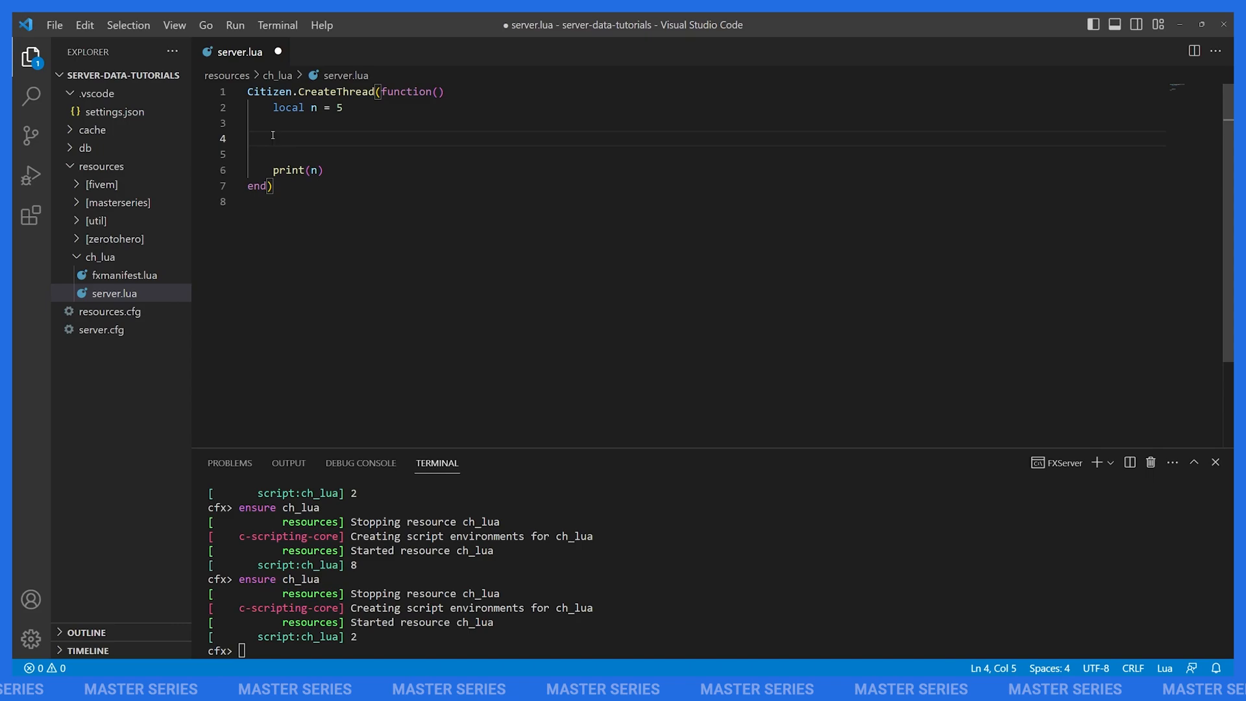
# Rewrite the arithmetic as compound n += 3, n -= 3, then n *= 3, saving so the terminal prints 15.
pyautogui.write('n = n + 3')
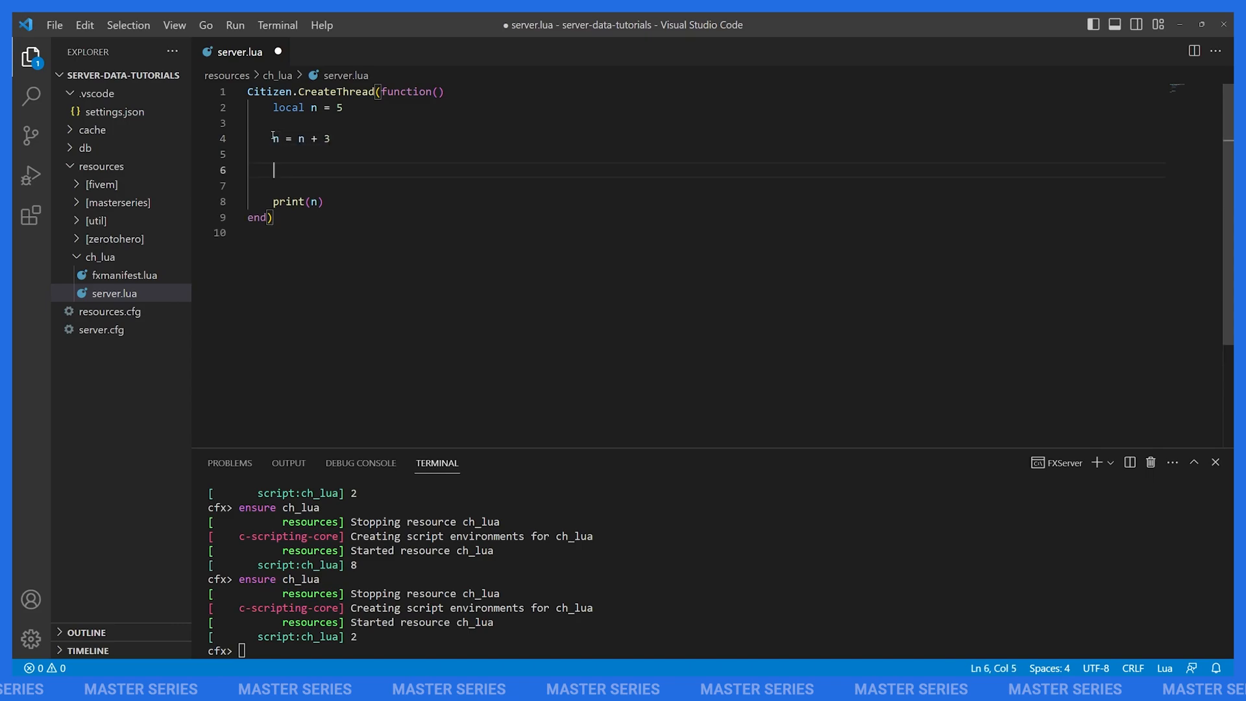
pyautogui.write('n +=')
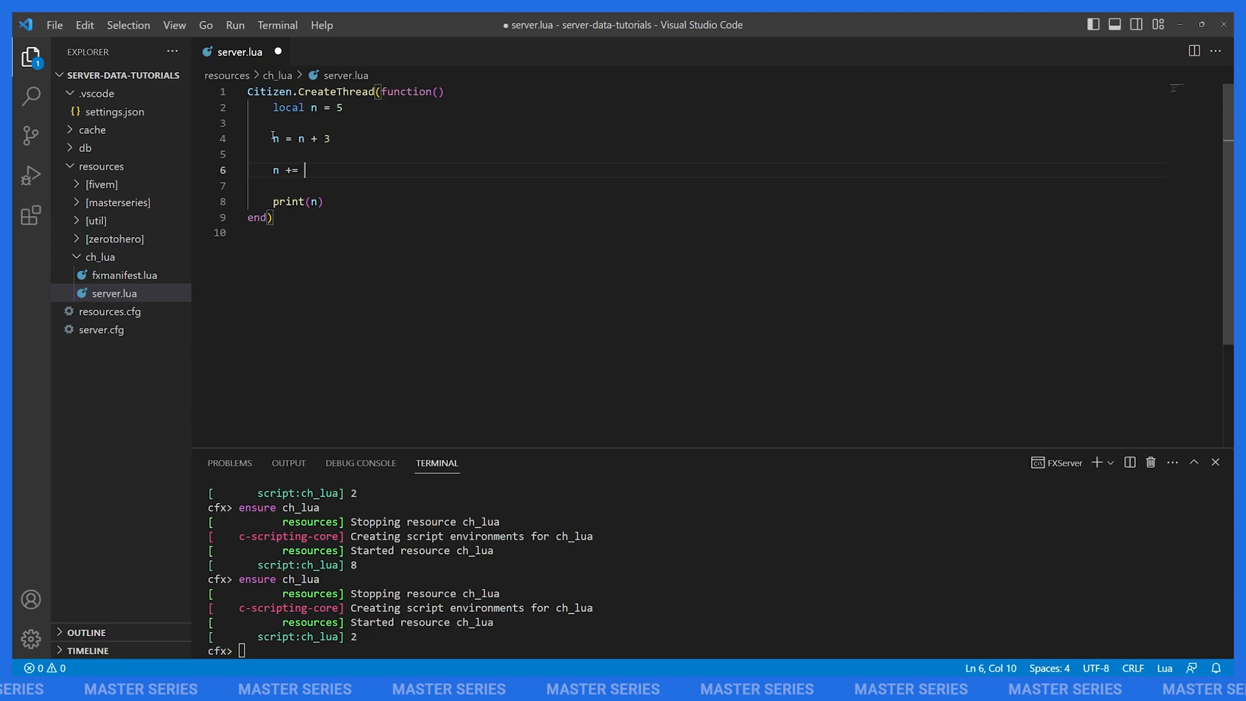
pyautogui.press('ctrl+s')
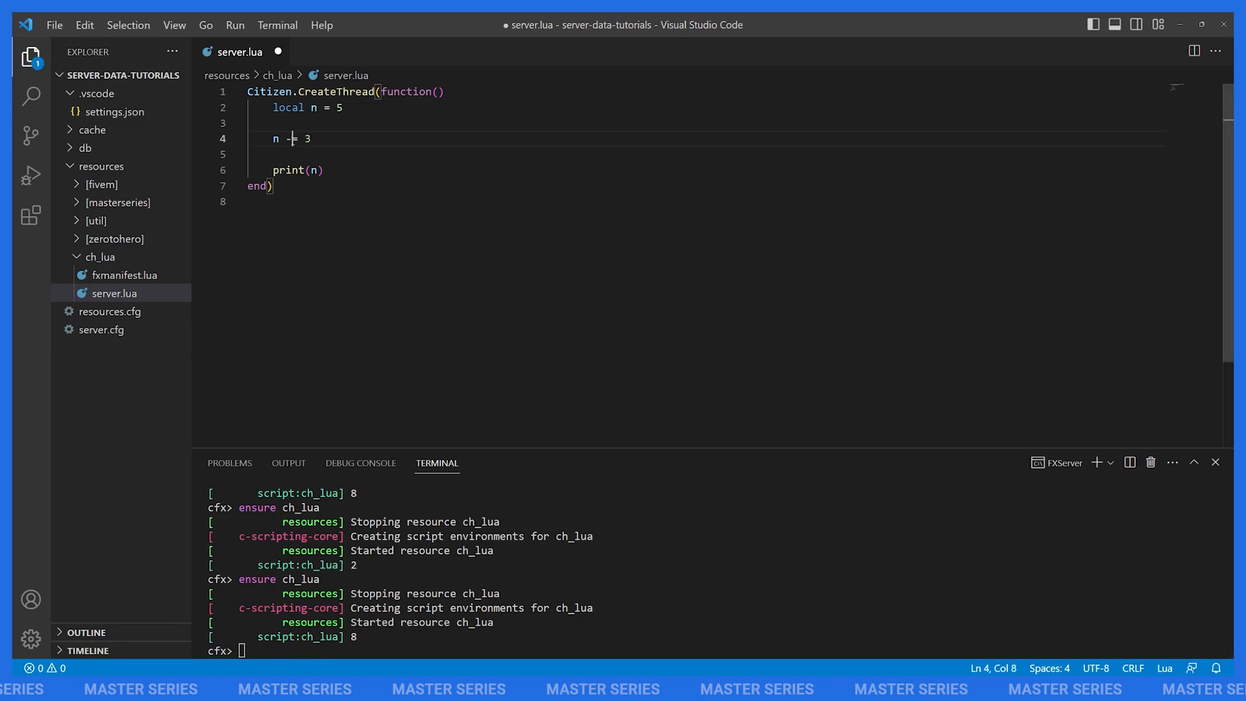
pyautogui.press('ctrl+s')
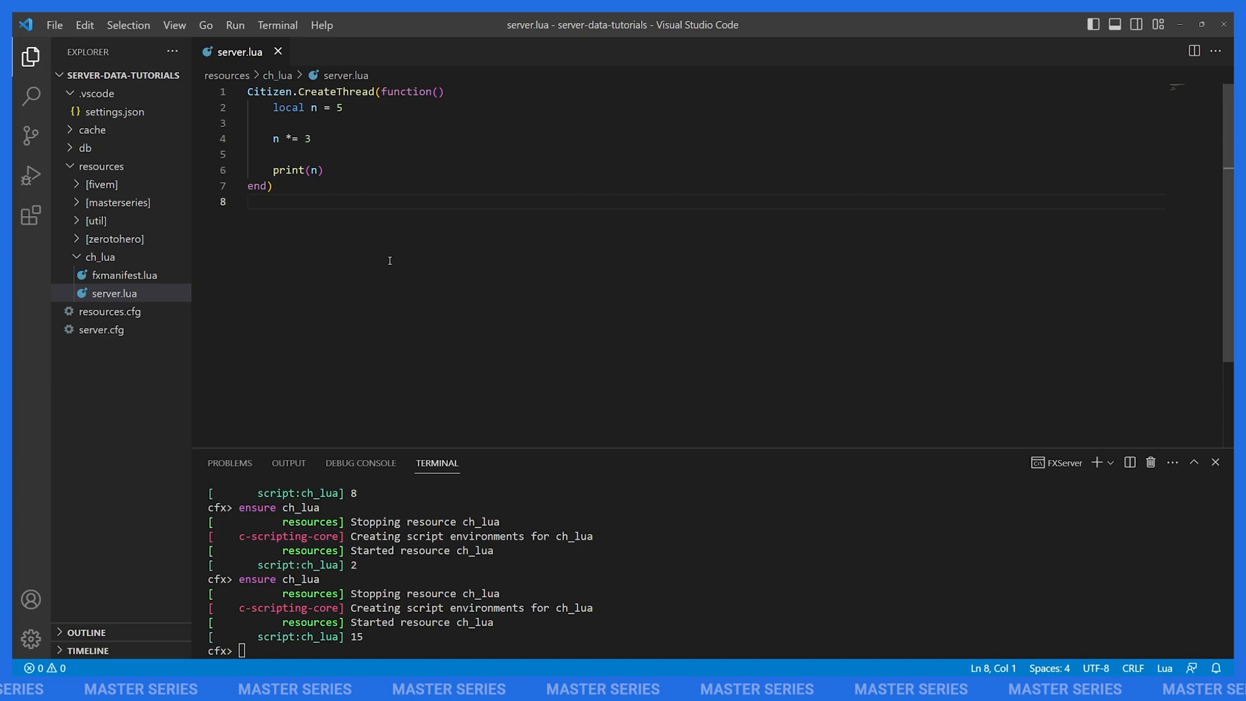
pyautogui.click(278, 201)
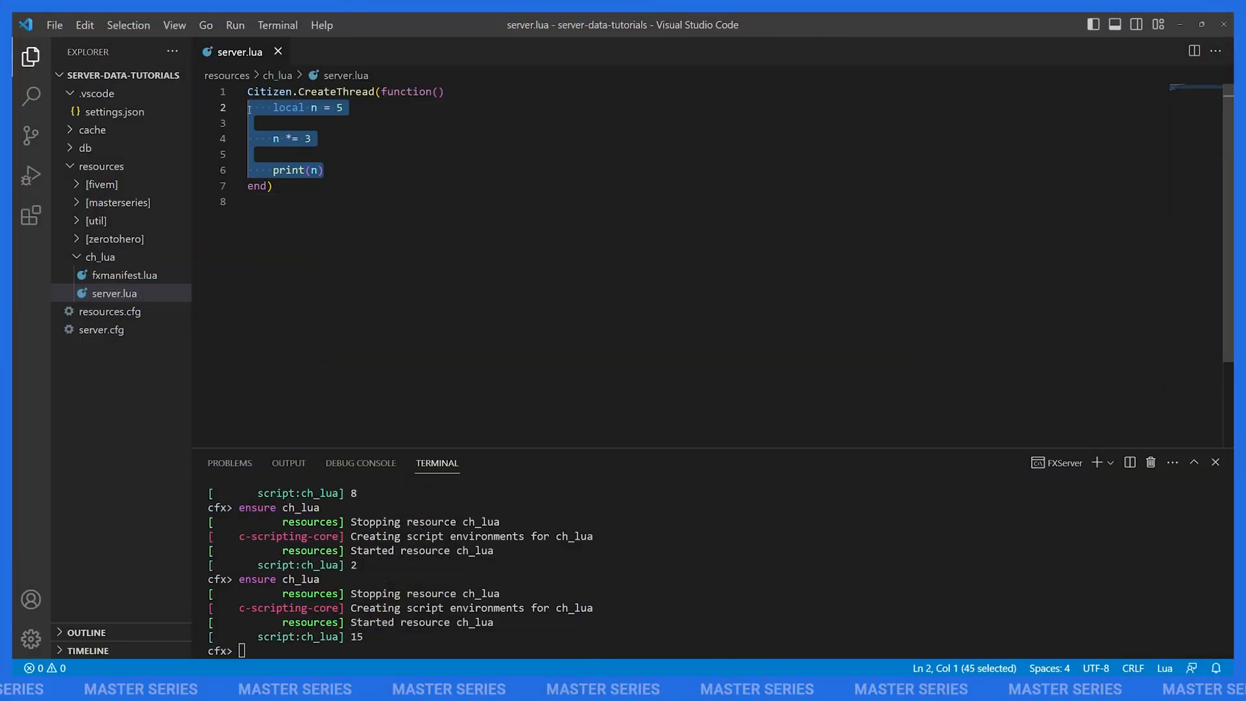
# Clear the thread body and define table t with nested foo = { bar = 'baz' }.
pyautogui.press('Delete')
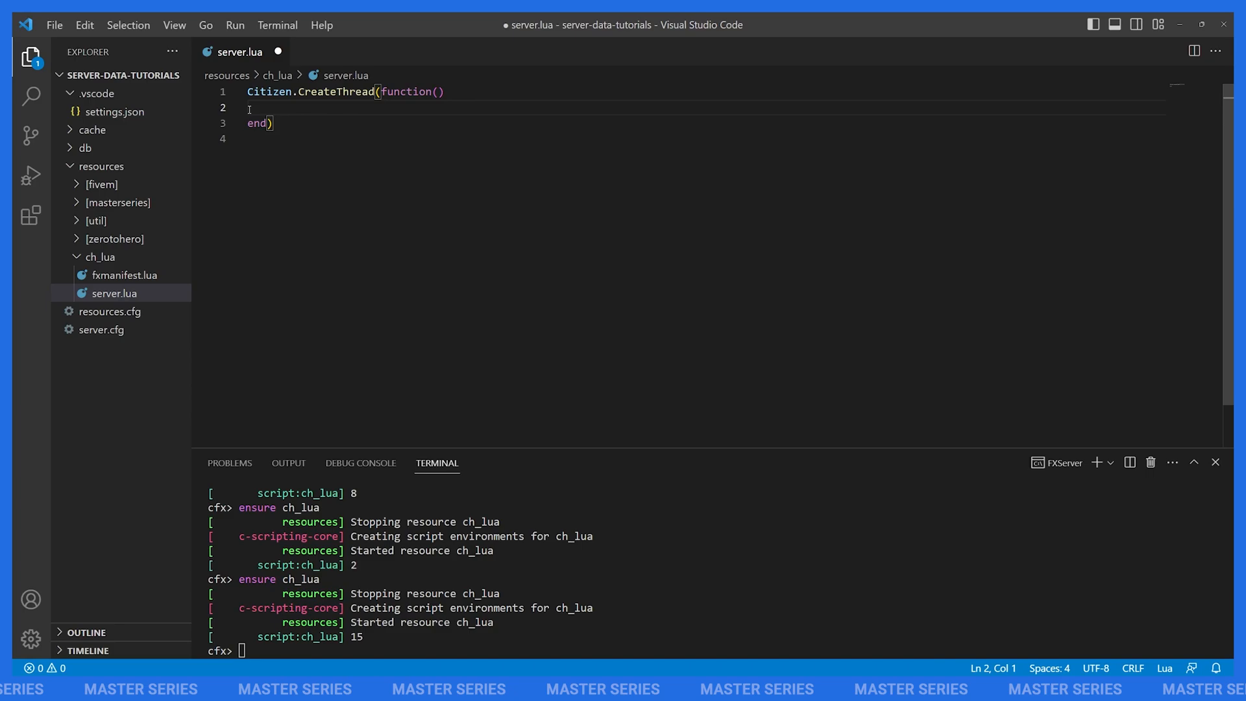
pyautogui.write('local t =')
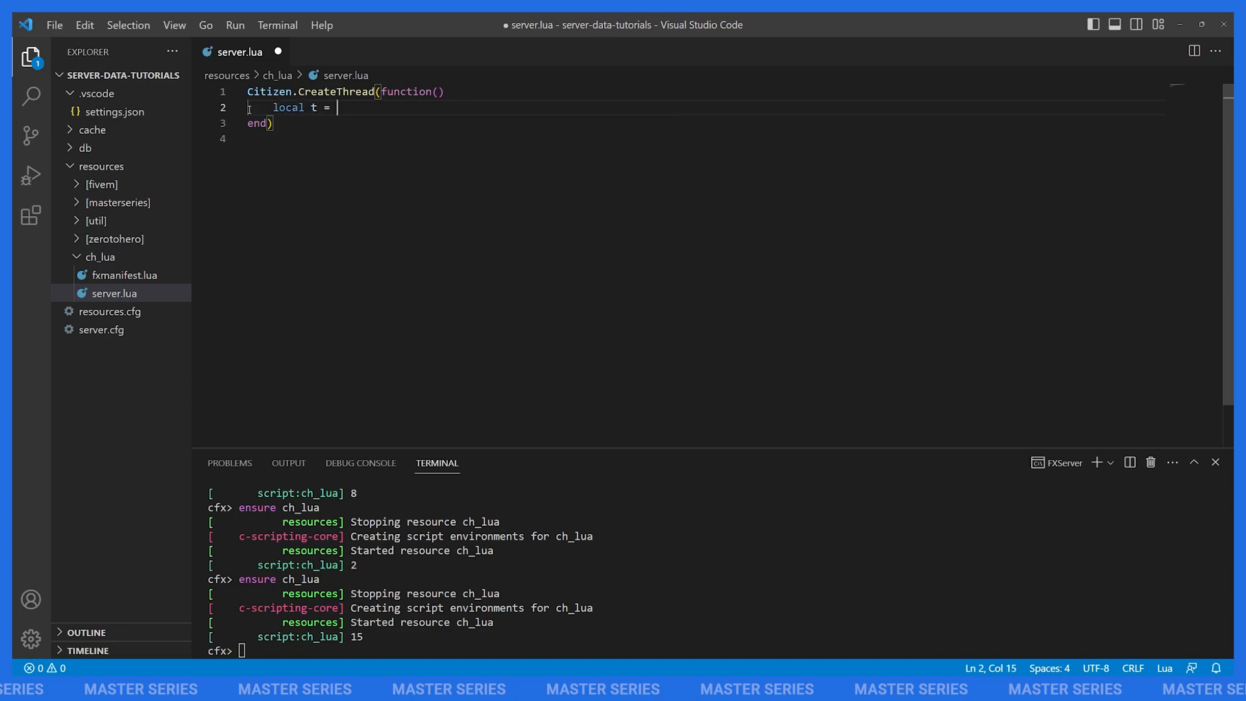
pyautogui.write('{')
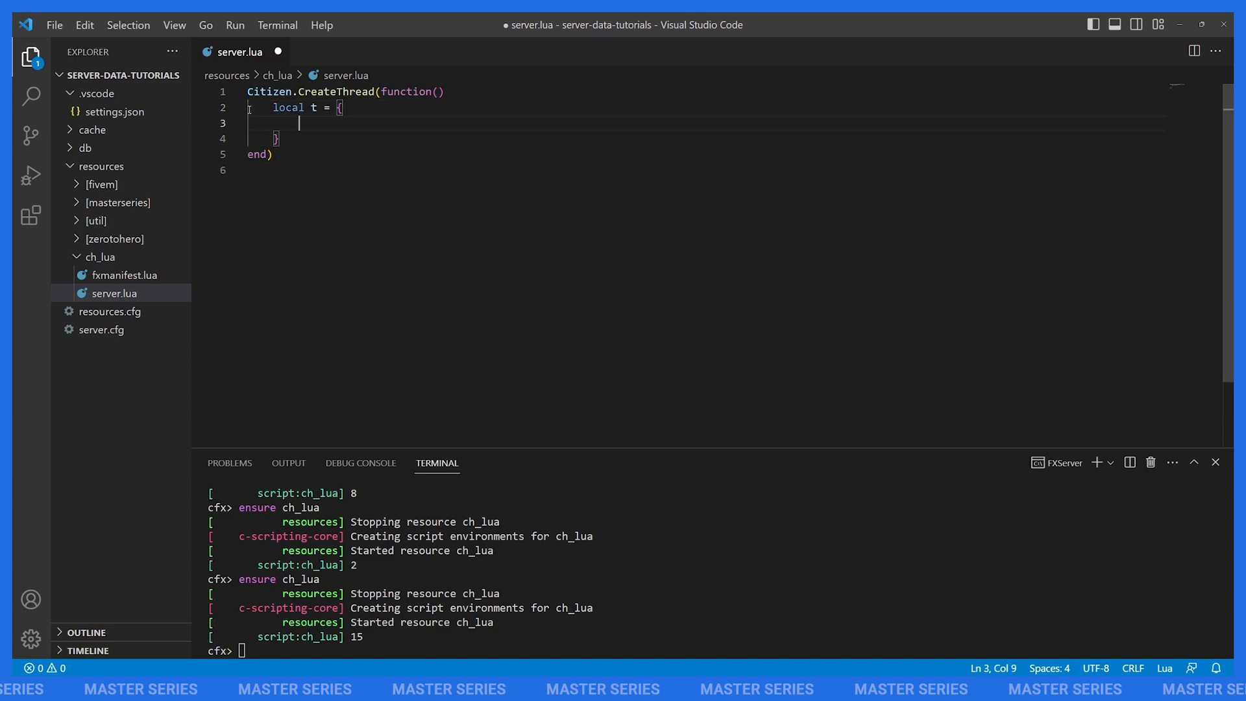
pyautogui.write('foo = {')
pyautogui.write("bar = '")
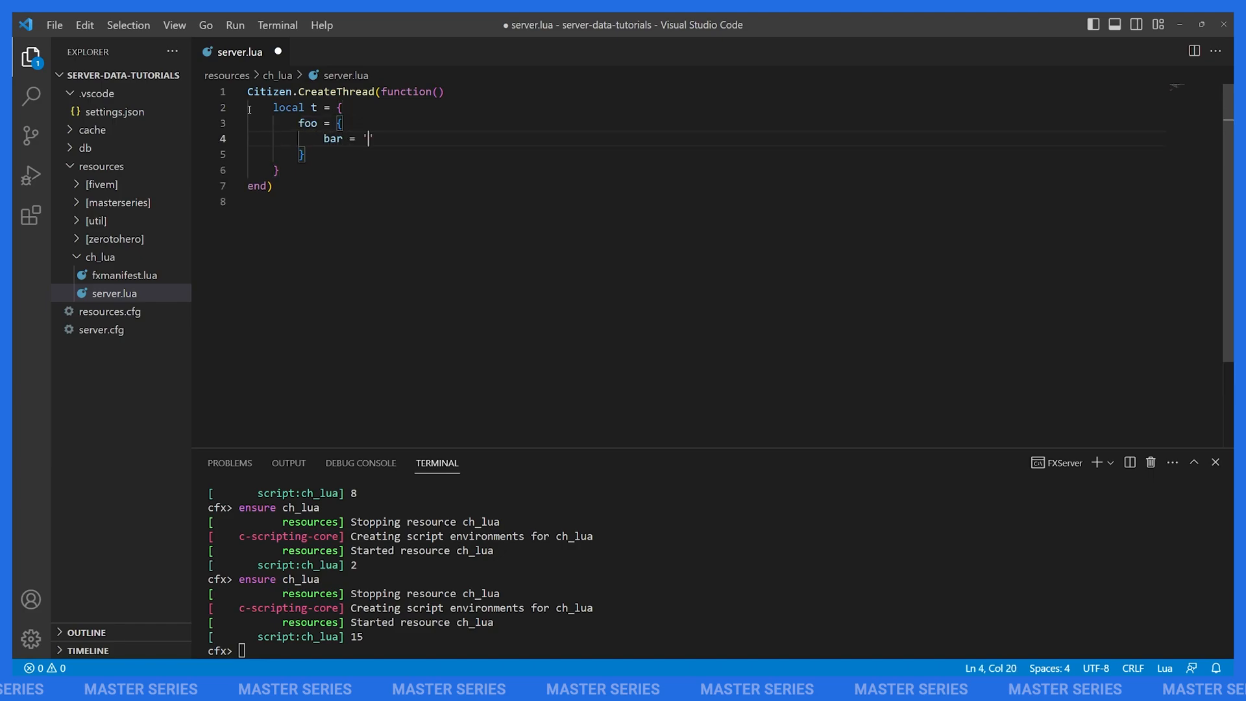
pyautogui.write("baz',")
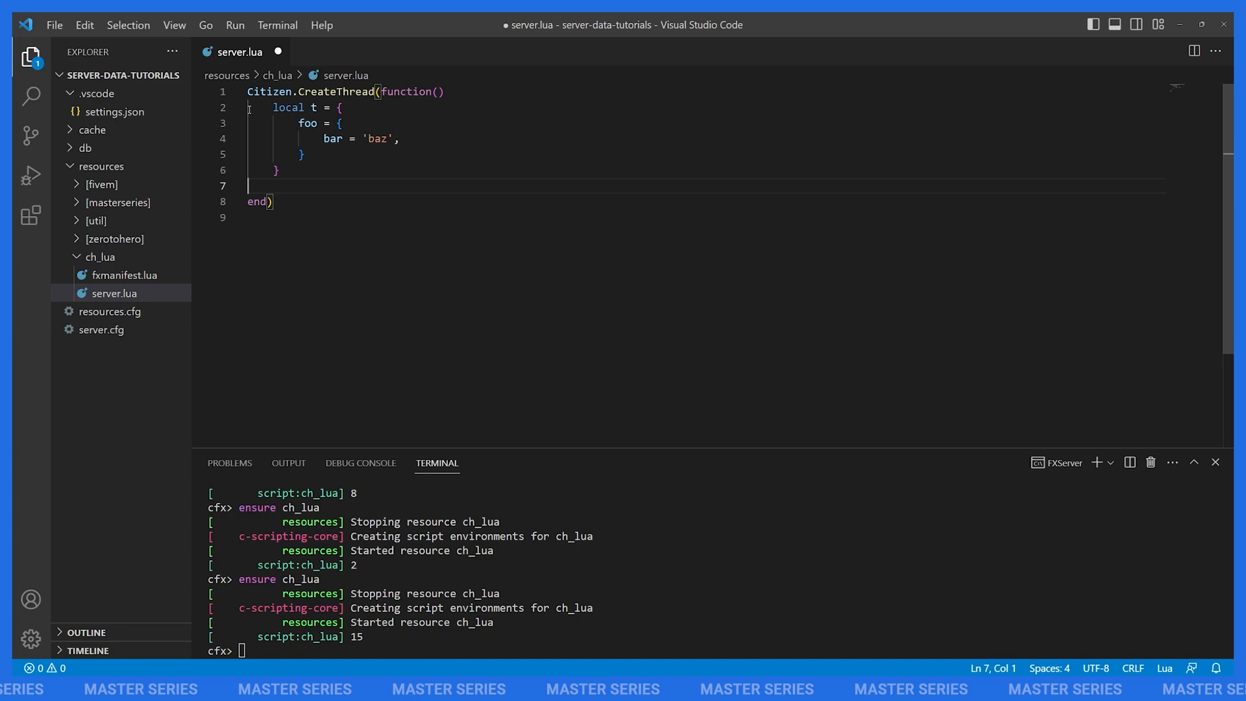
# Add print(t.foo.bar), then comment out bar and the foo table to trigger a nil-index error.
pyautogui.press('Enter')
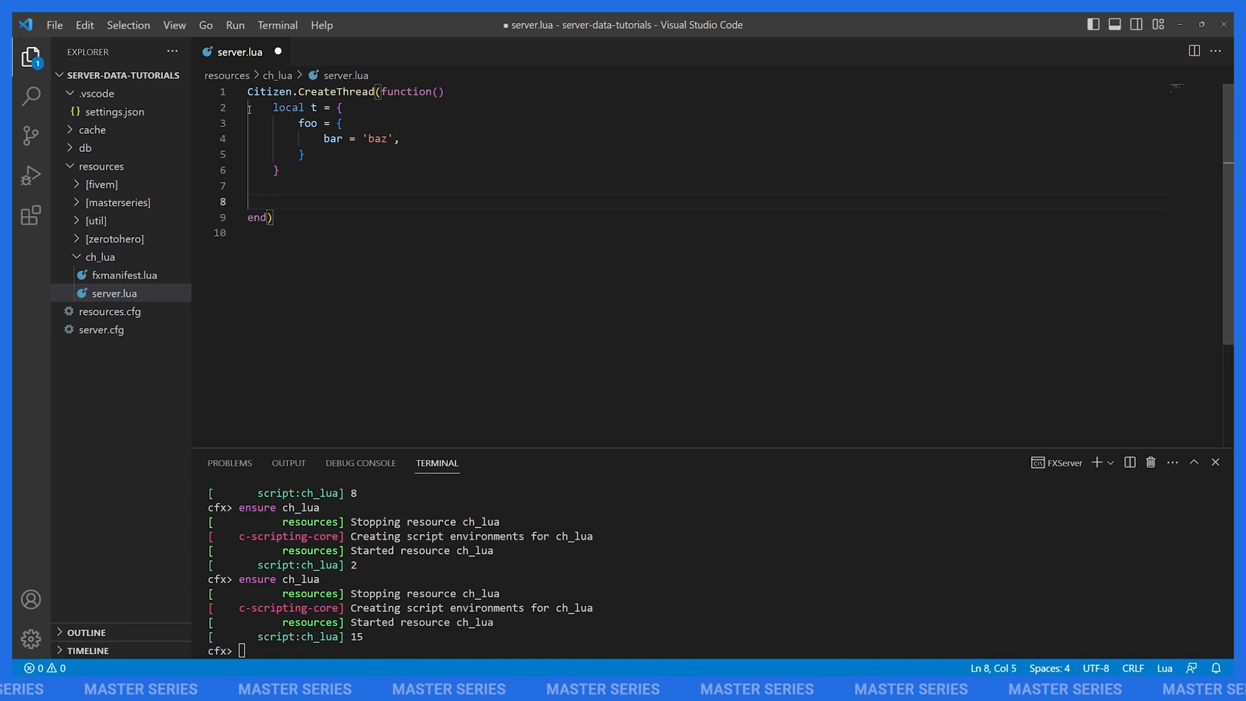
pyautogui.write('print(')
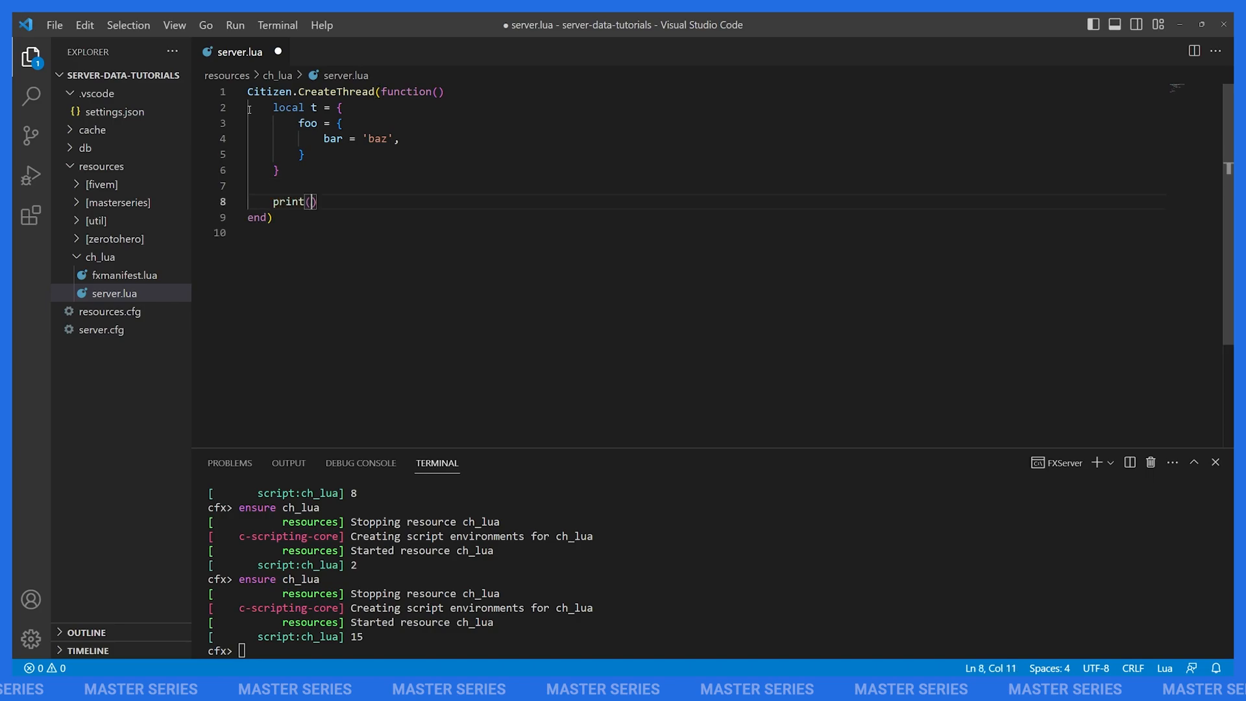
pyautogui.write('t.foo.bar')
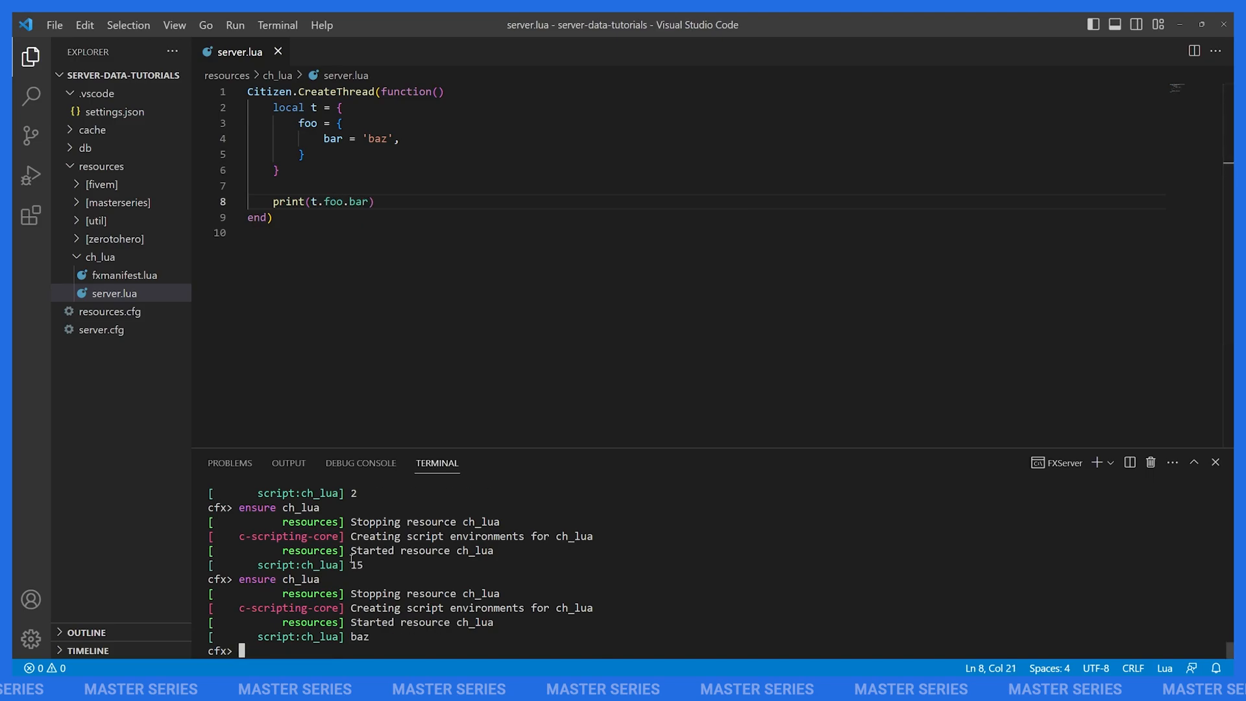
pyautogui.click(362, 138)
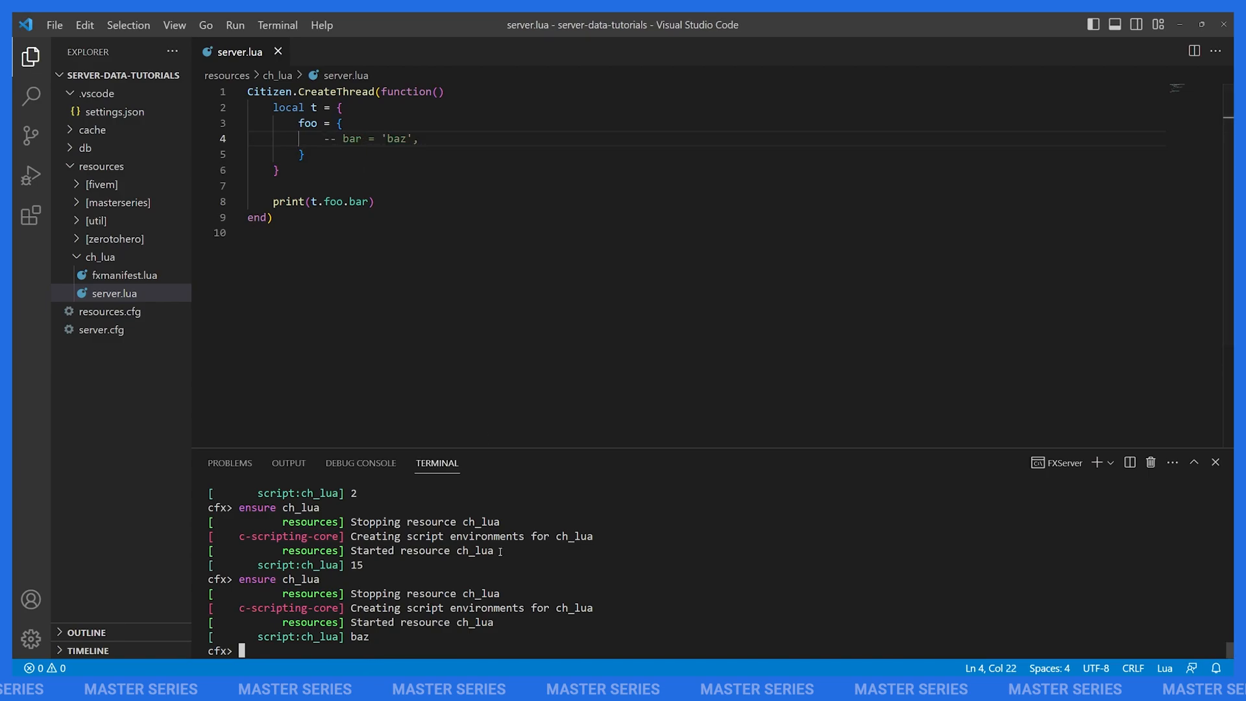
pyautogui.scroll(-3)
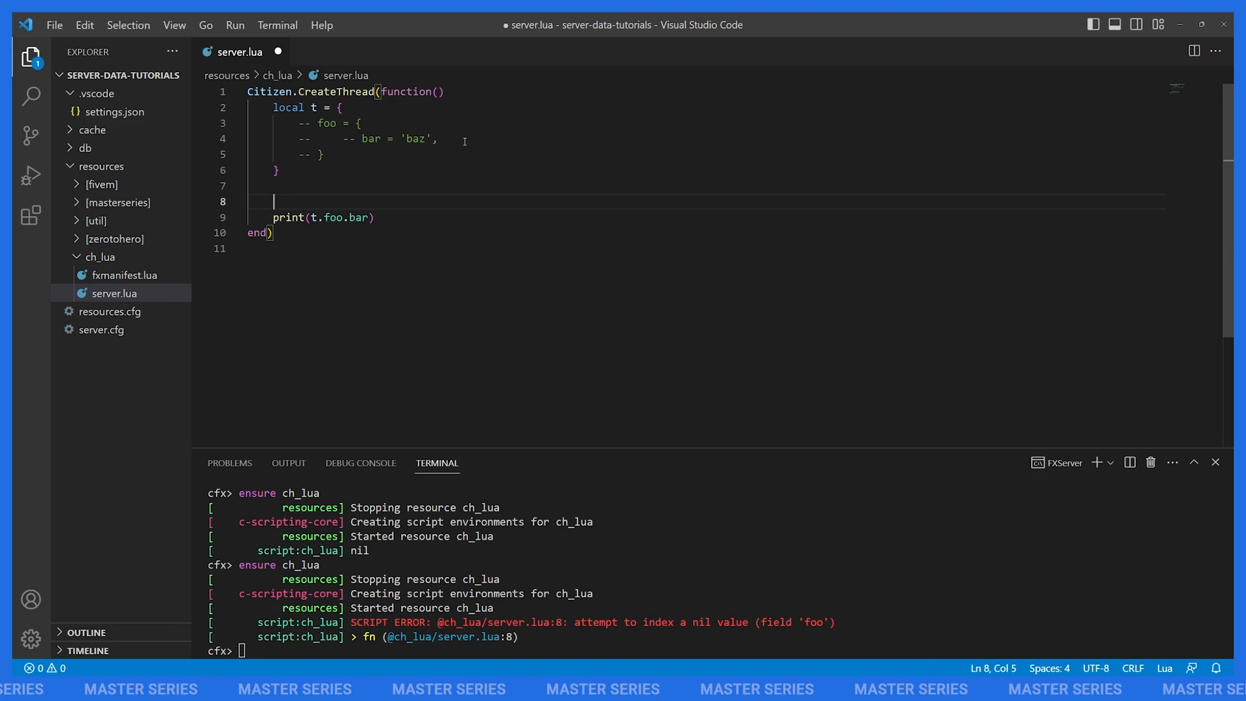
# Add an if not t.foo guard printing 'nothing here', then uncomment the foo table so baz prints.
pyautogui.write('if not t.foo then')
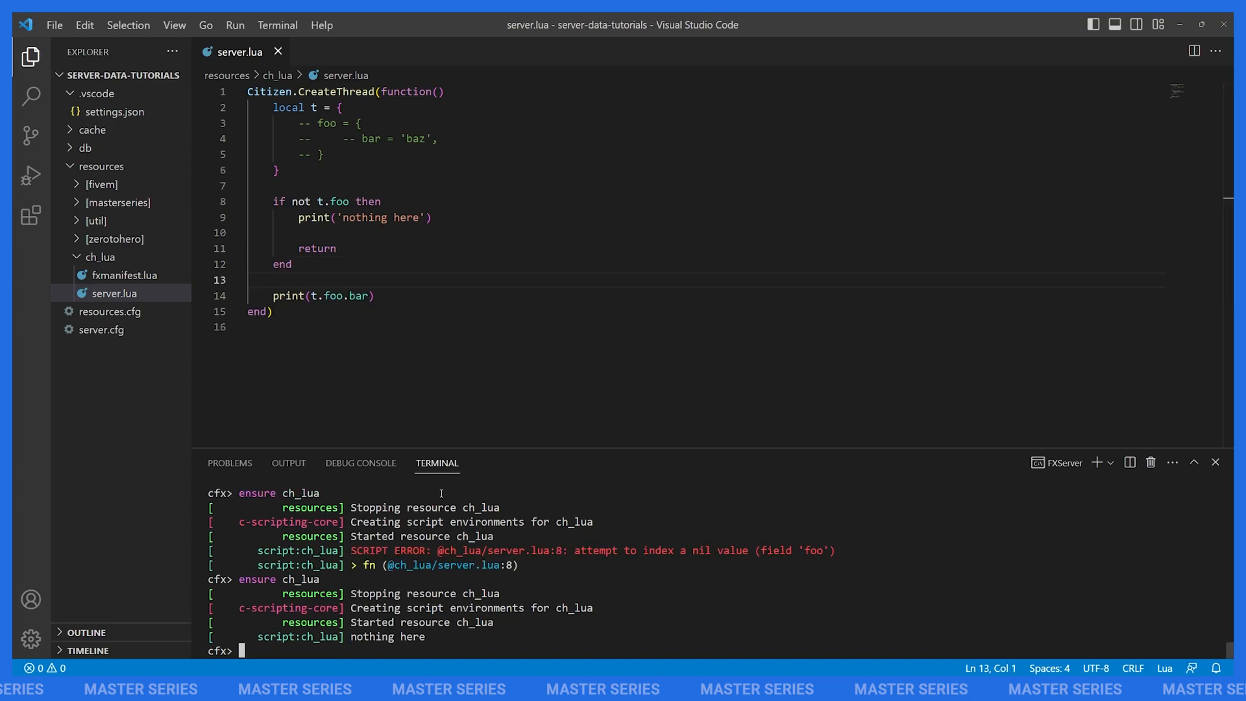
pyautogui.moveTo(269, 123); pyautogui.dragTo(325, 155)
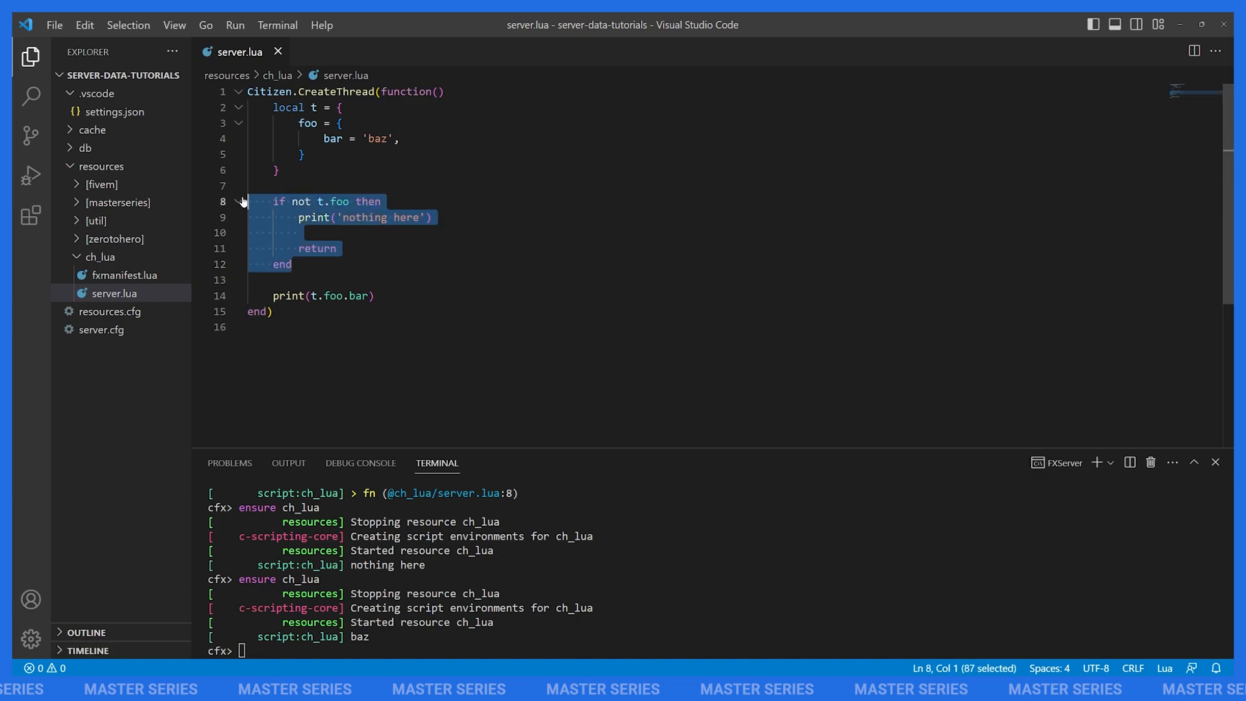
# Remove the guard, change the print to t.foo?.bar safe navigation, and comment foo out again.
pyautogui.press('Delete')
pyautogui.write('?')
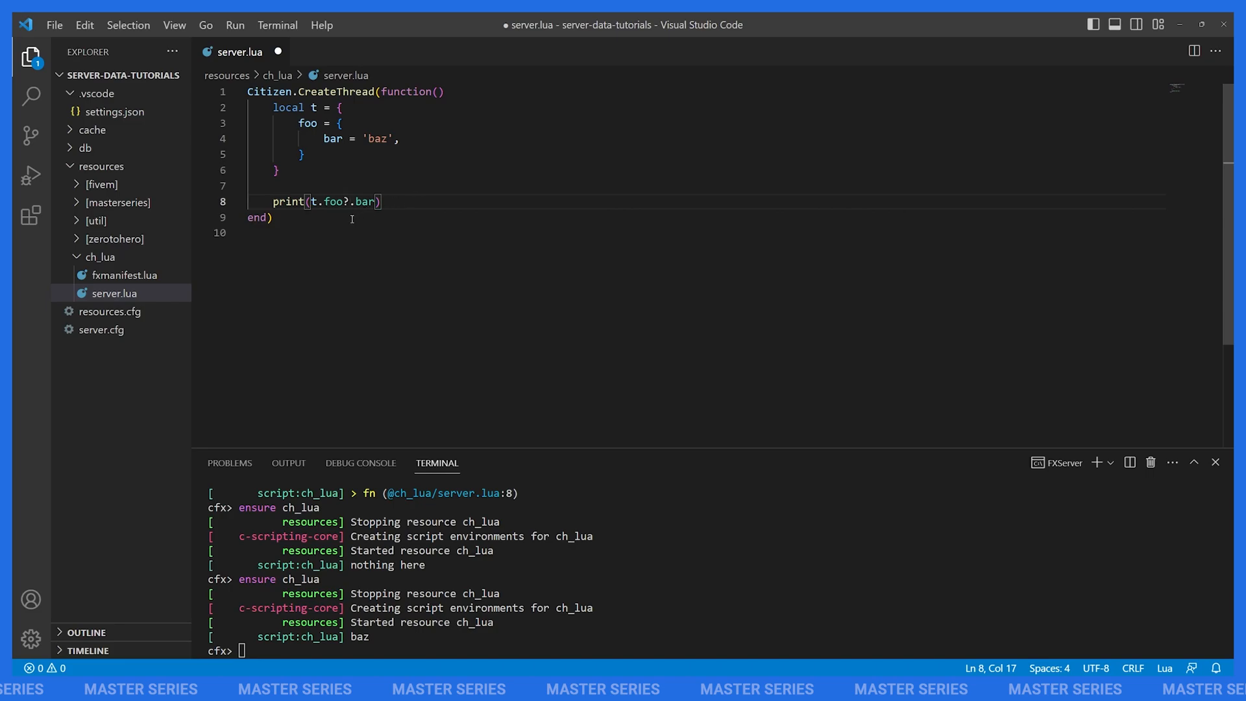
pyautogui.doubleClick(335, 202)
pyautogui.write('ensure ch_lua')
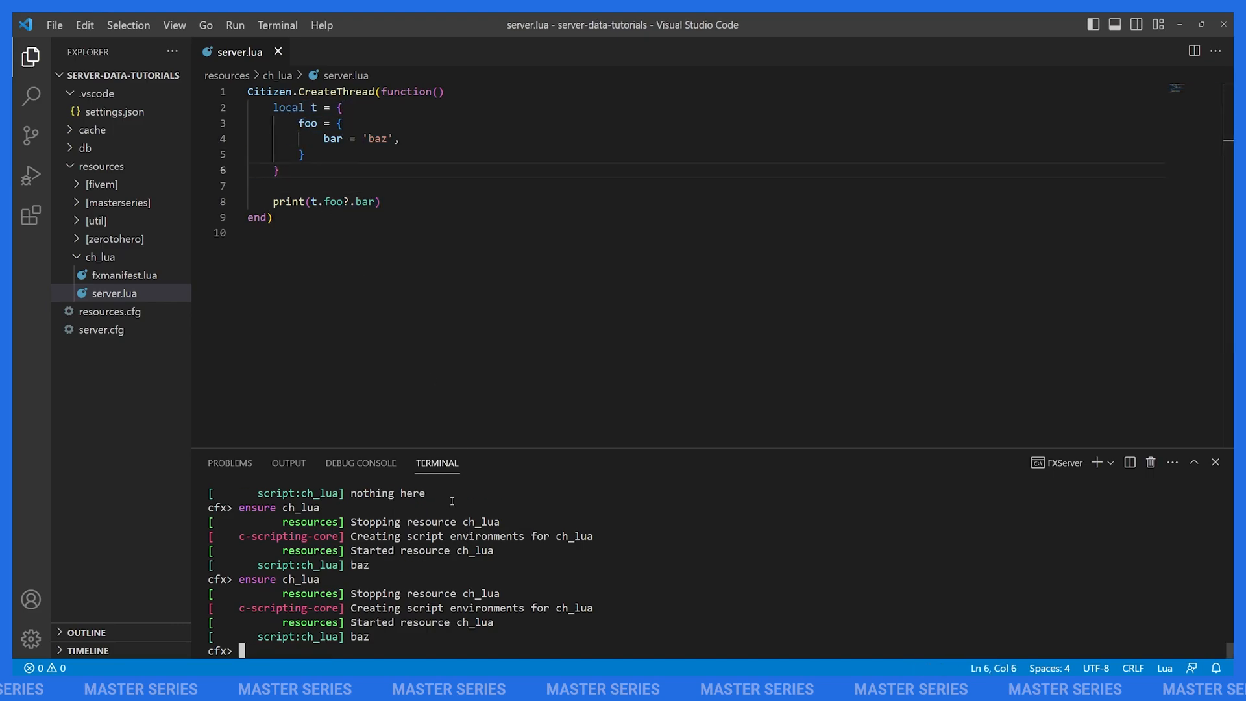
pyautogui.moveTo(257, 122); pyautogui.dragTo(423, 154)
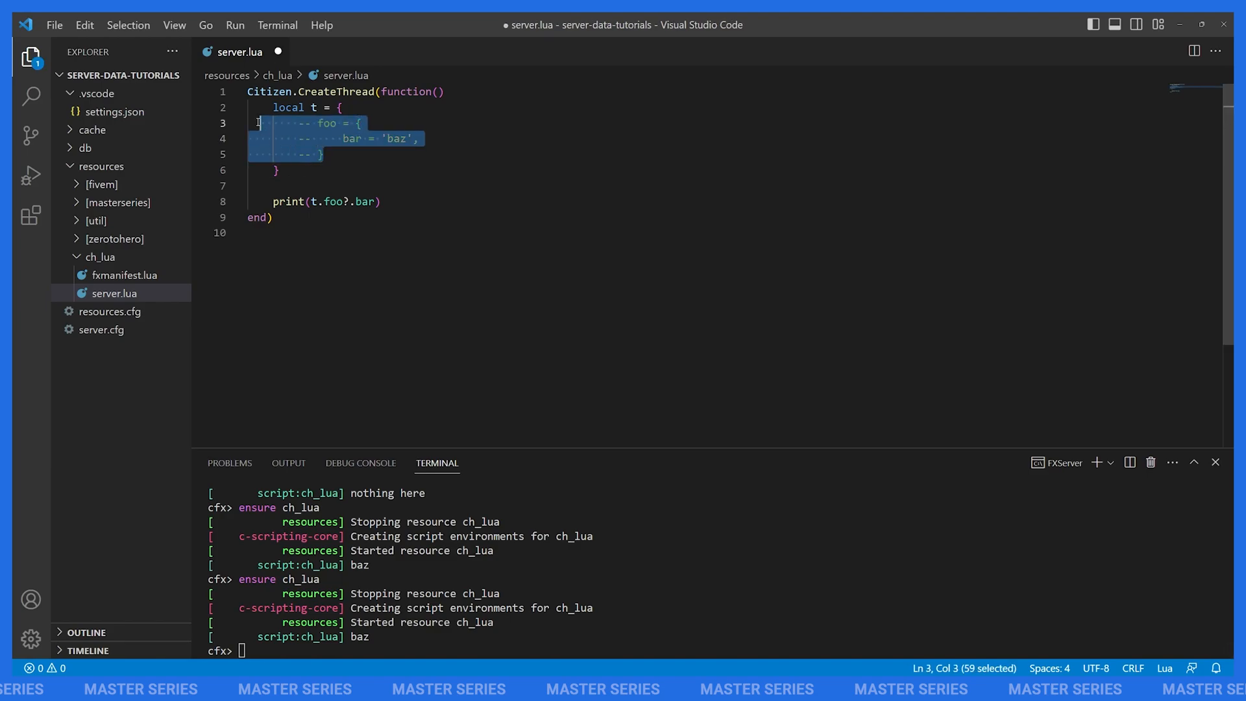
# Save to print nil, then comment out the whole table t to show the nil-index error on global t.
pyautogui.press('ctrl+s')
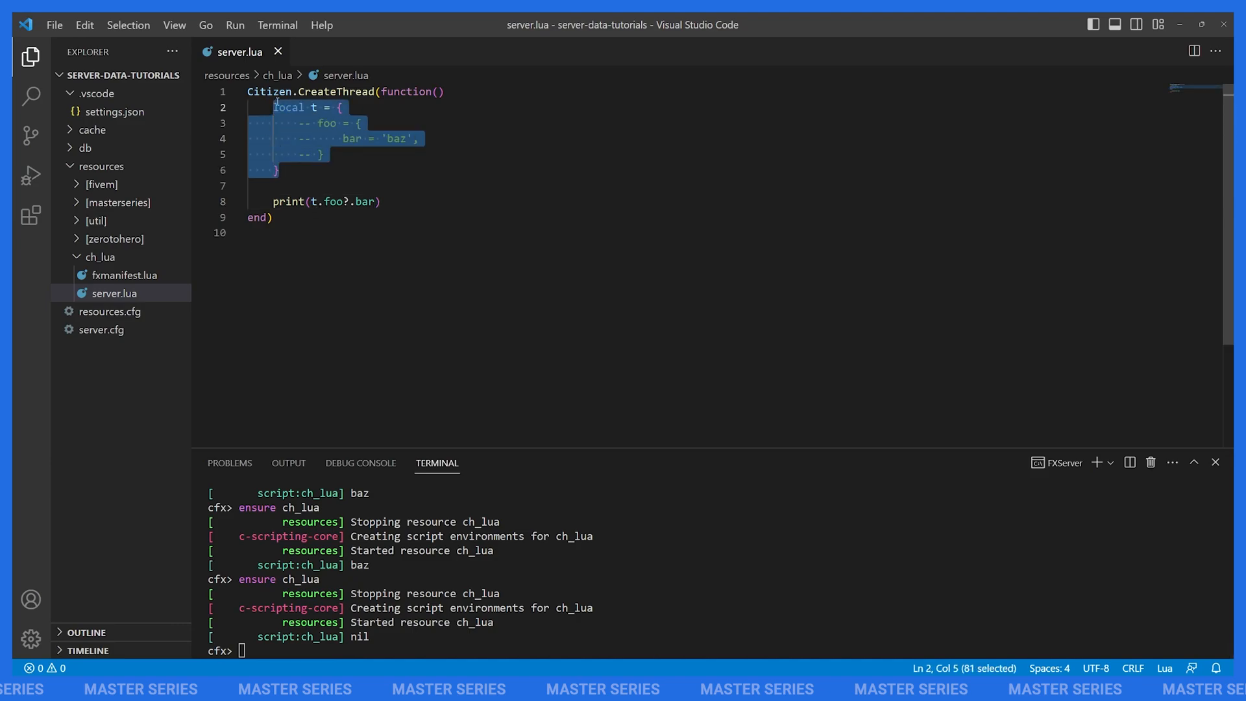
pyautogui.press('ctrl+/')
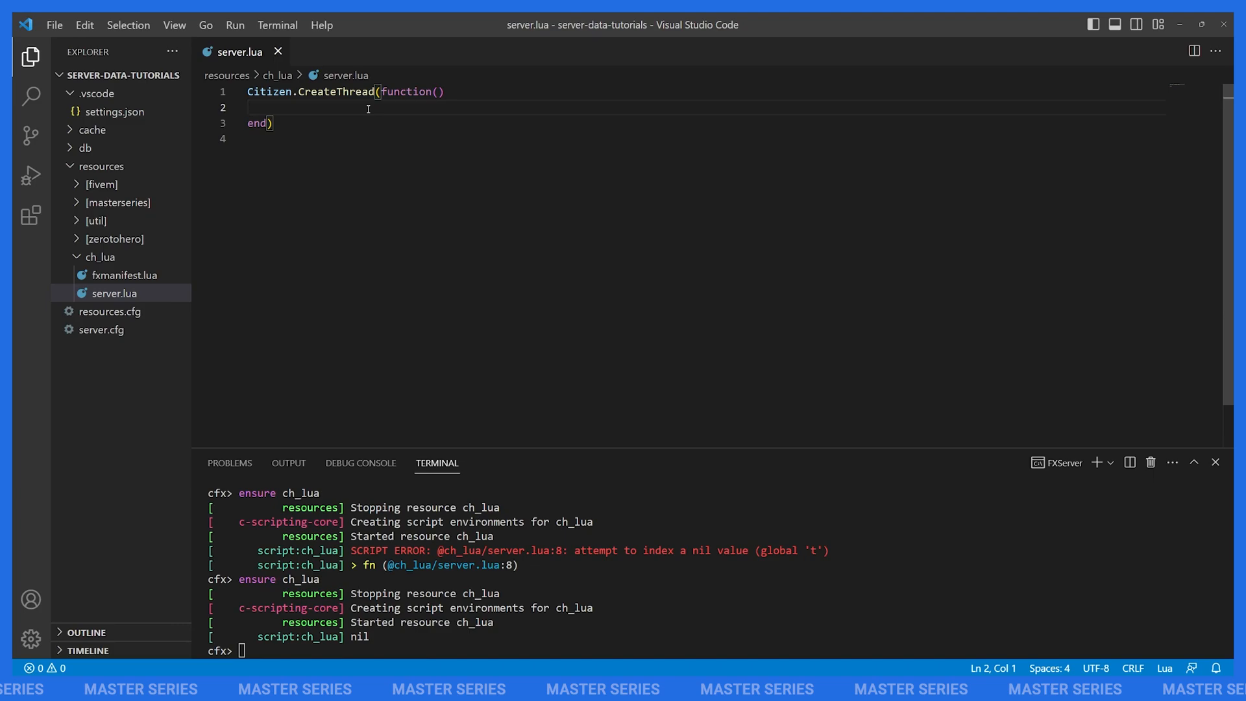
# Define table t with foo = 'bar' and baz = 'bat' inside the thread.
pyautogui.click(248, 108)
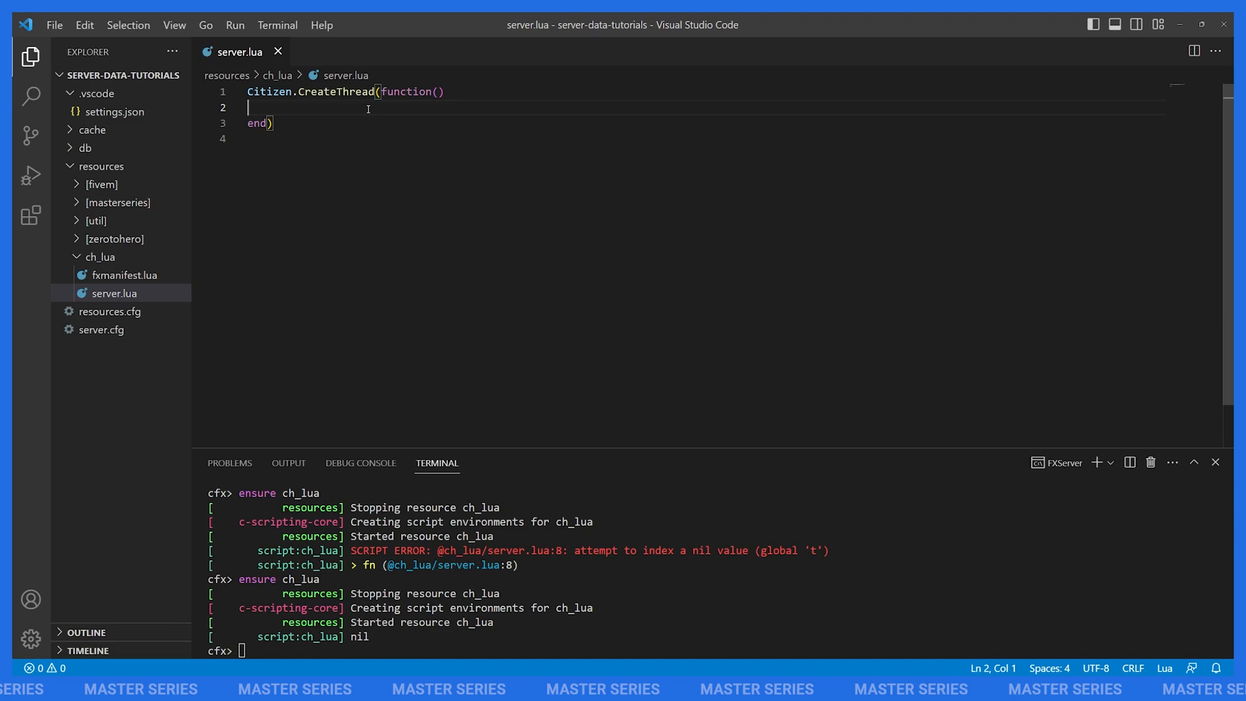
pyautogui.write('llo')
pyautogui.write('foo')
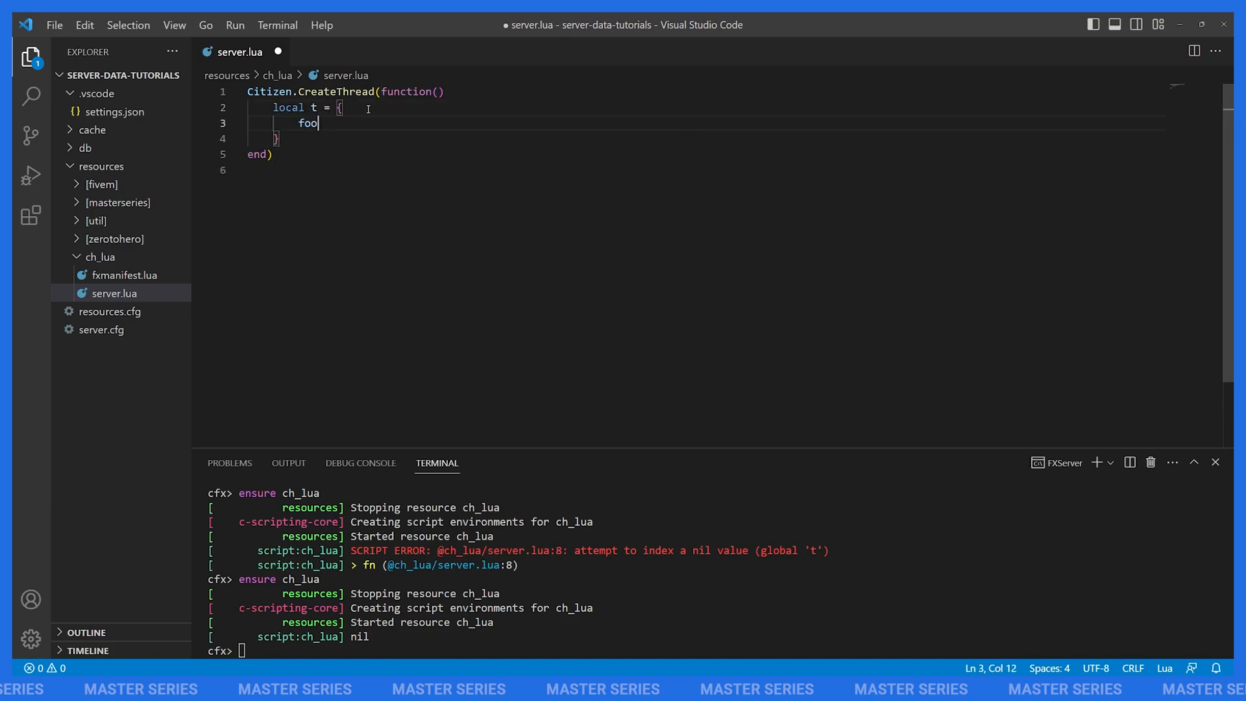
pyautogui.write("= 'bar',")
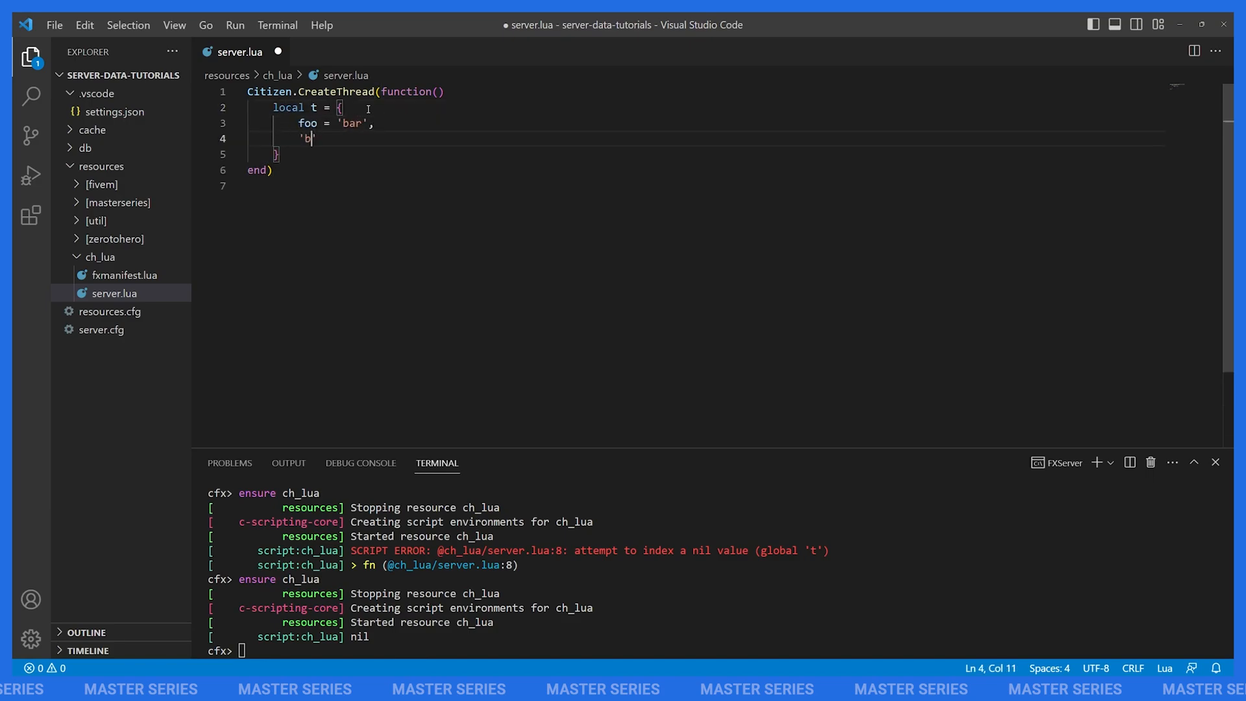
pyautogui.write("az = 'bat',")
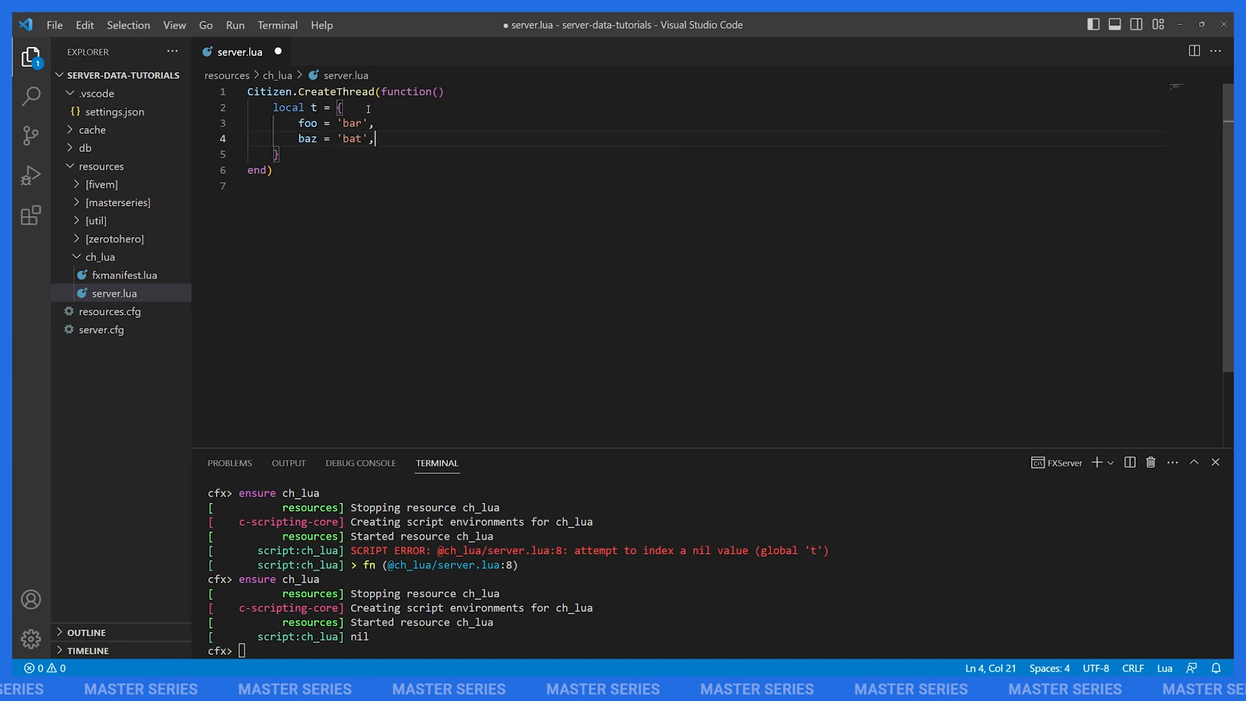
pyautogui.press('Enter')
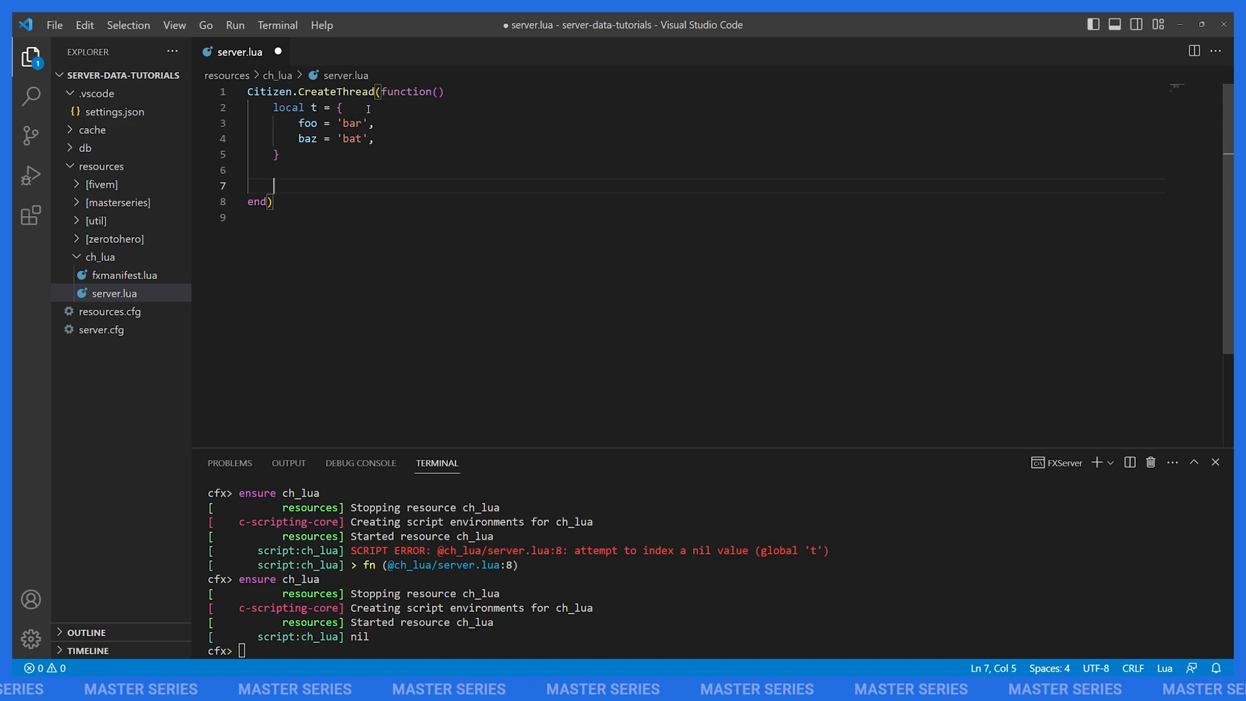
# Read local foo = t.foo and local baz = t.baz and print them so the server outputs bar bat.
pyautogui.write('local foo =')
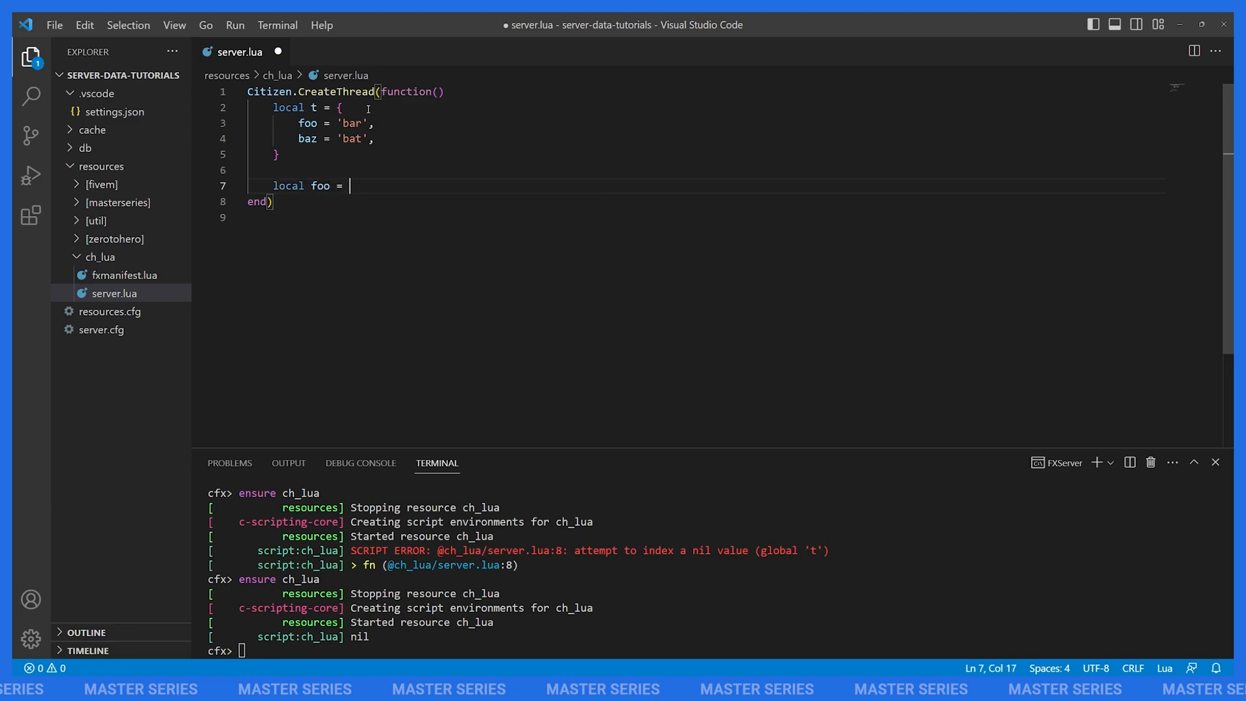
pyautogui.write('t.foo')
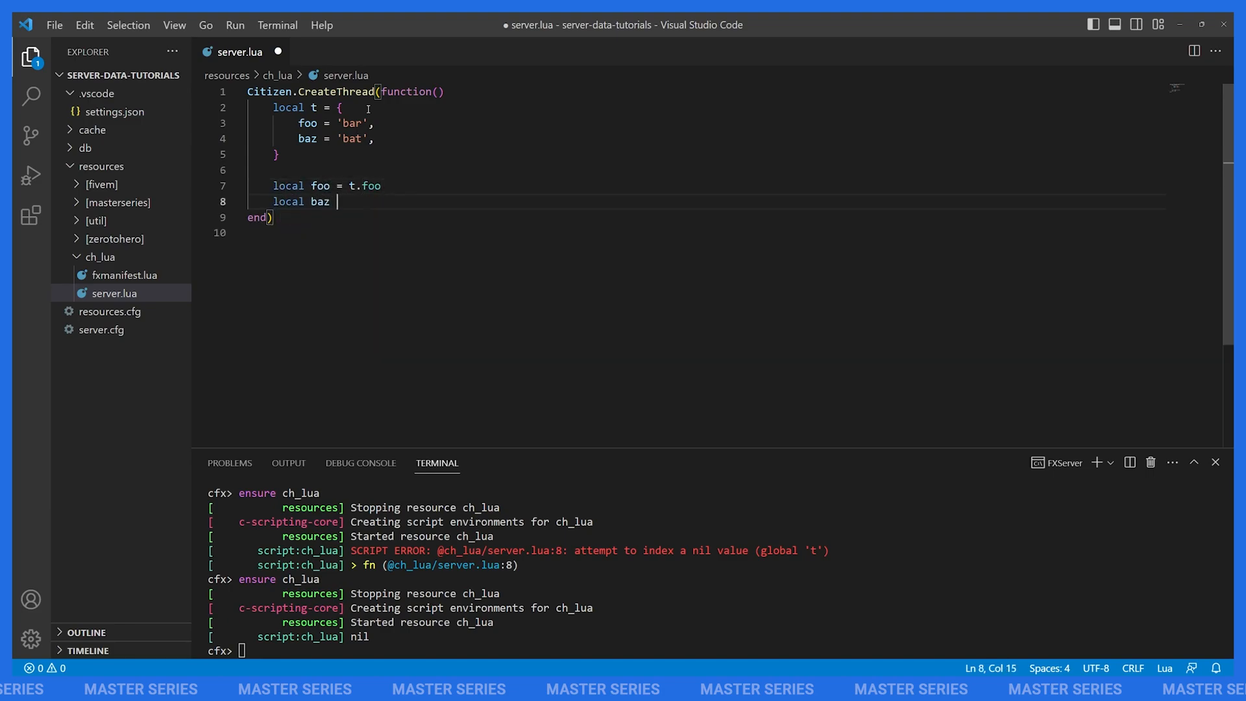
pyautogui.write('= t.baz')
pyautogui.write('print(foo, baz')
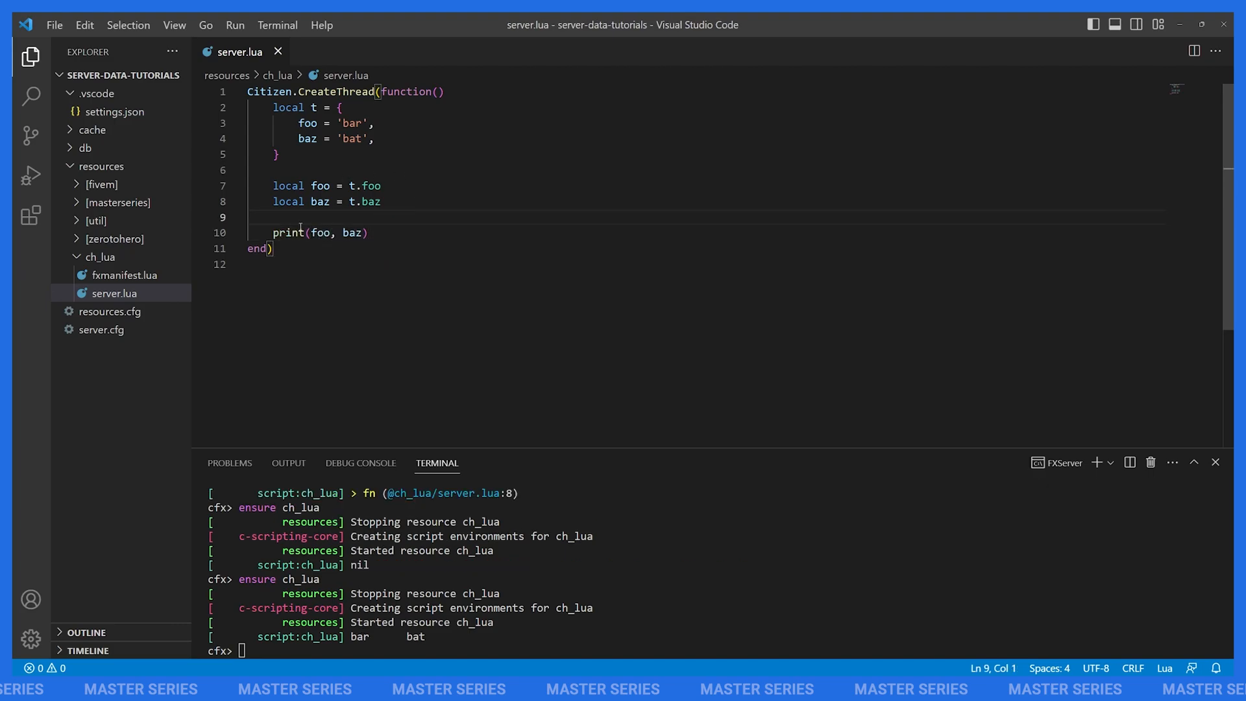
pyautogui.write('local foo,')
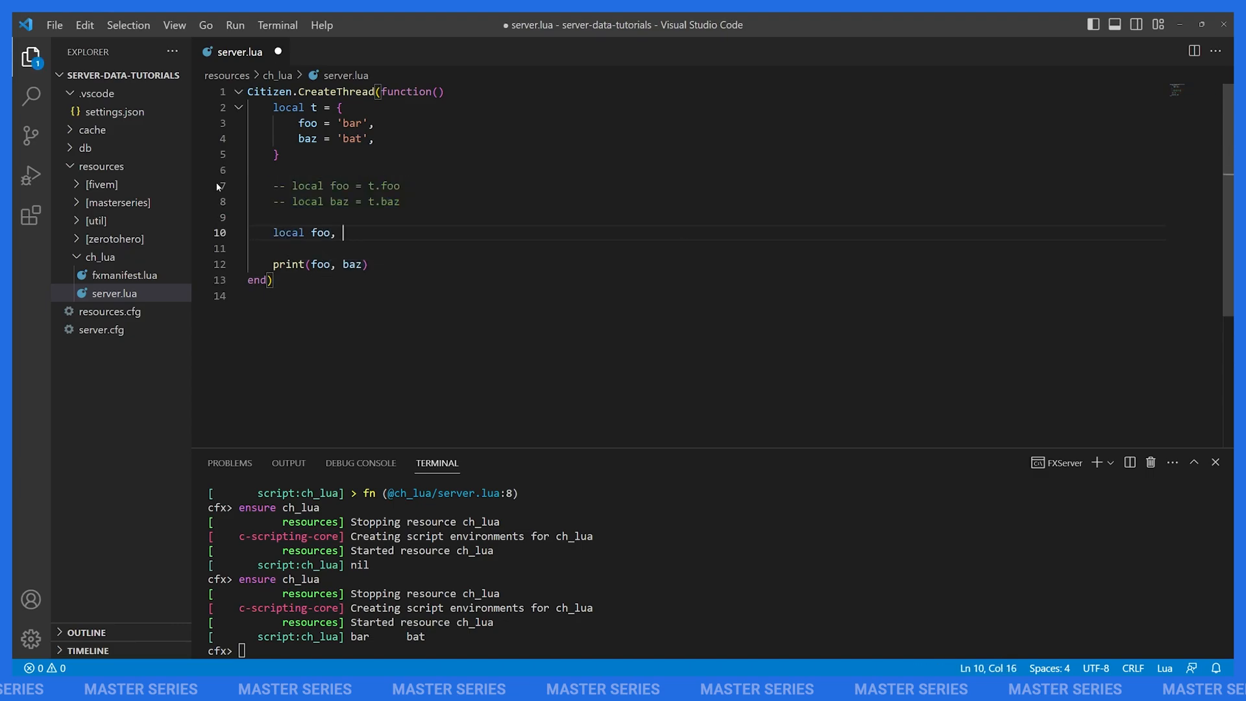
# Replace the separate reads with local foo, baz = t.foo, t.baz, again printing bar bat.
pyautogui.write('baz = to.')
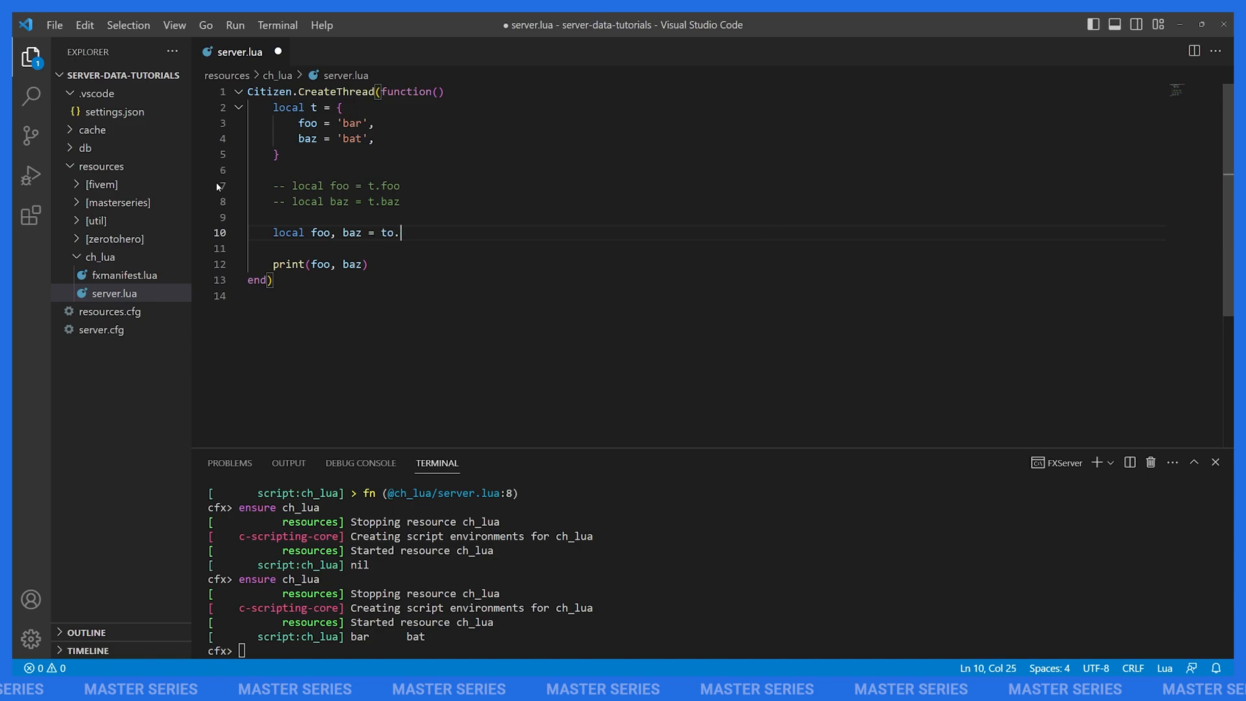
pyautogui.write('foo, t.')
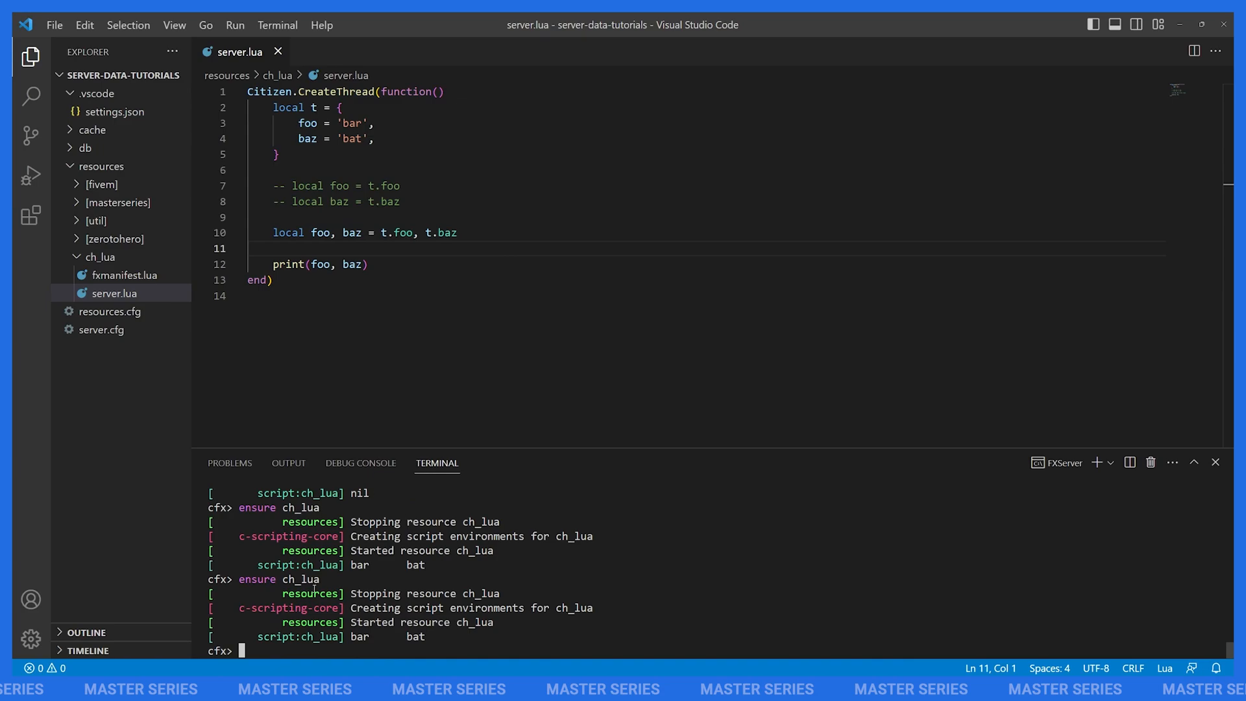
pyautogui.moveTo(389, 374)
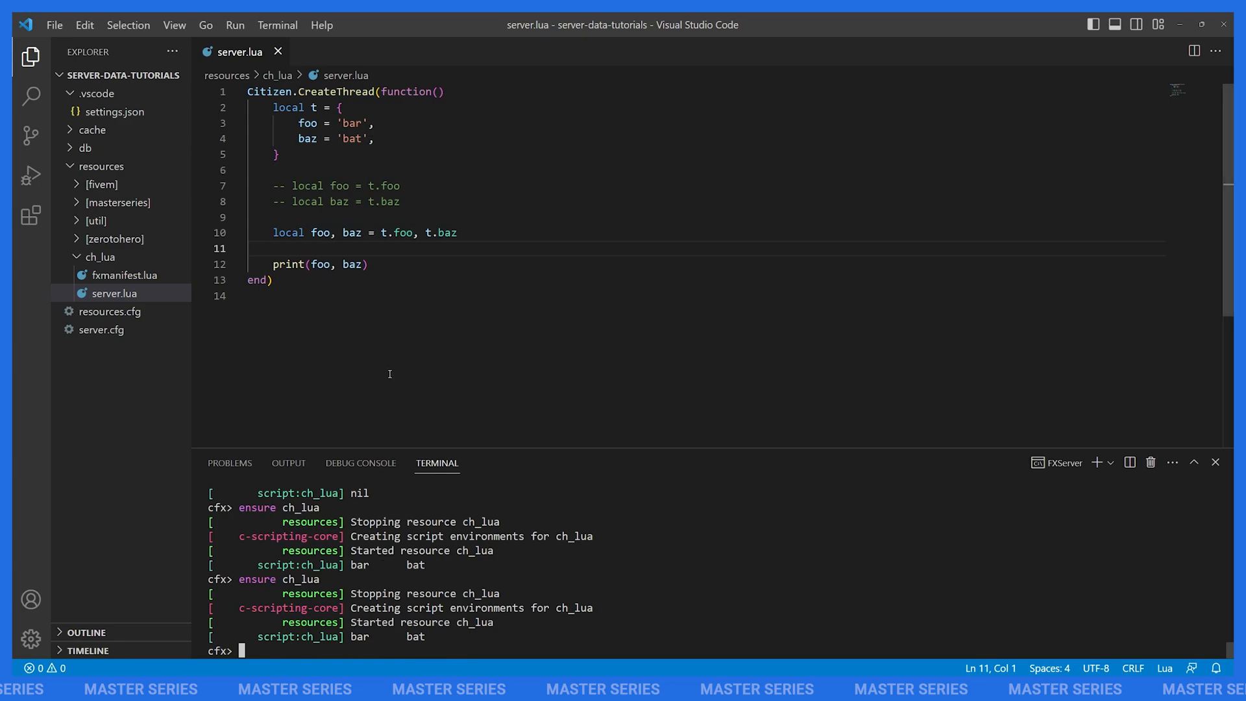
pyautogui.moveTo(385, 365)
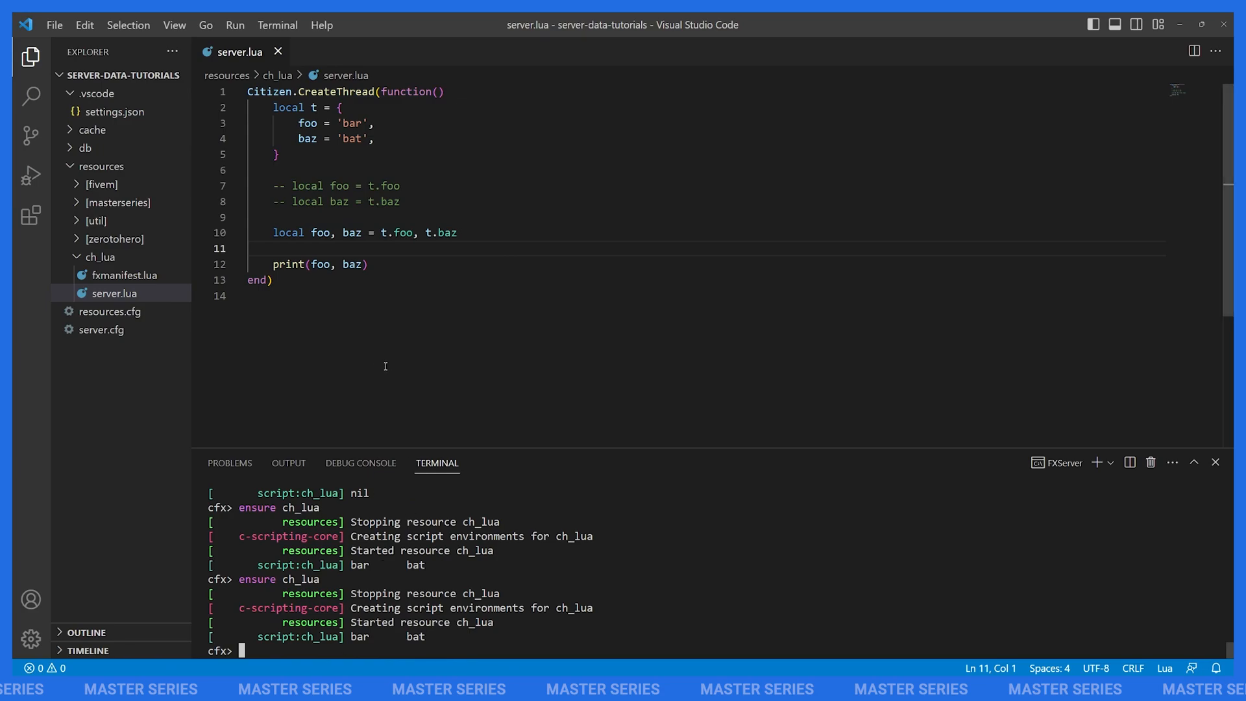
pyautogui.doubleClick(347, 233)
pyautogui.write('local foo,')
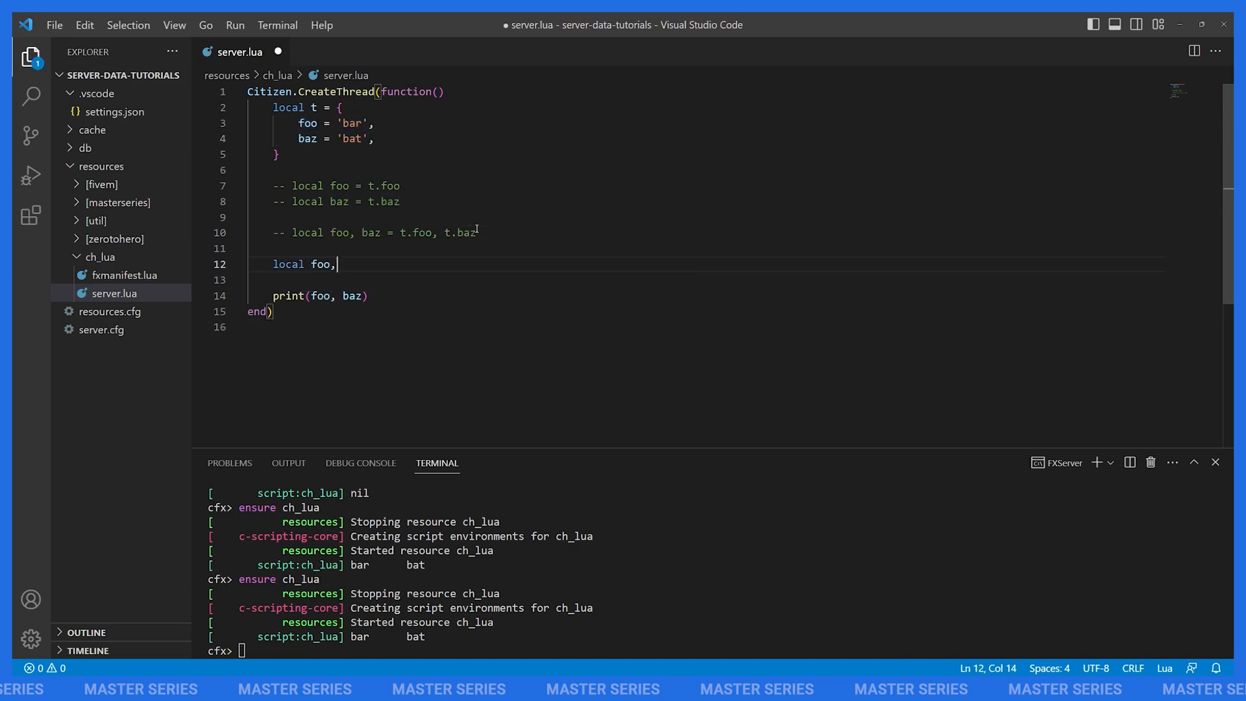
# Add the table-unpacking line local foo, baz in t and save so FXServer prints bar bat.
pyautogui.write('baz in t')
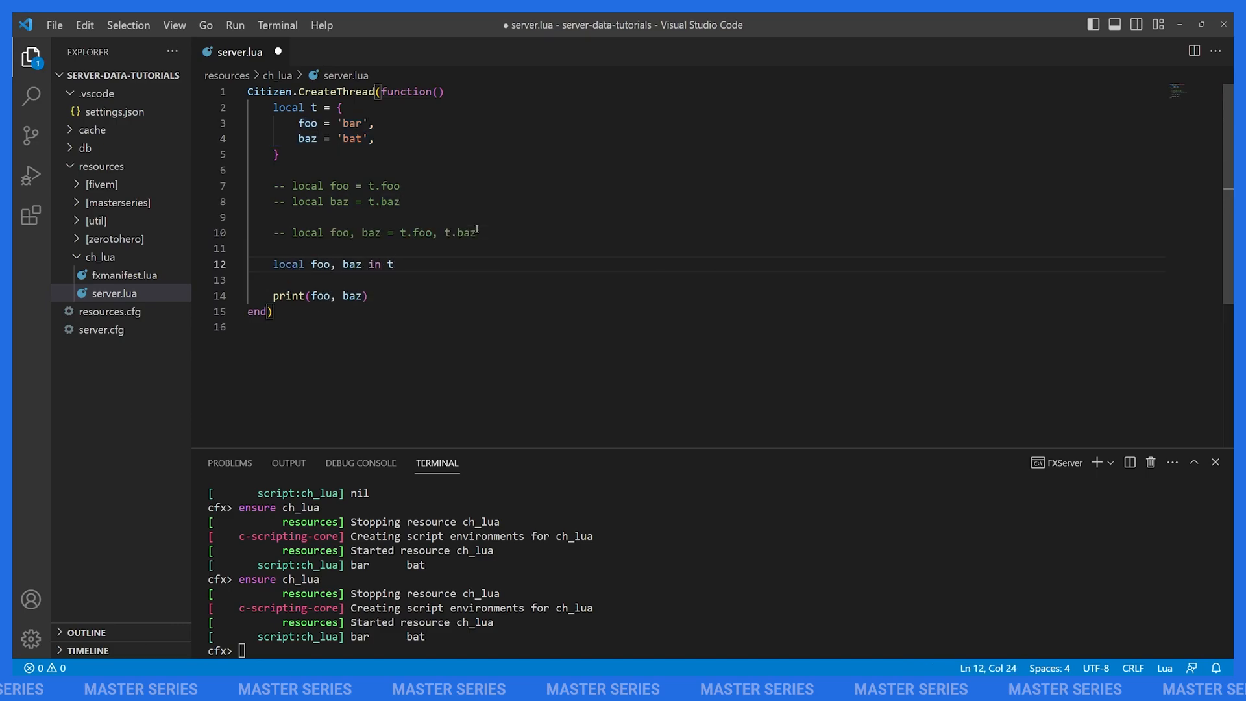
pyautogui.press('ctrl+s')
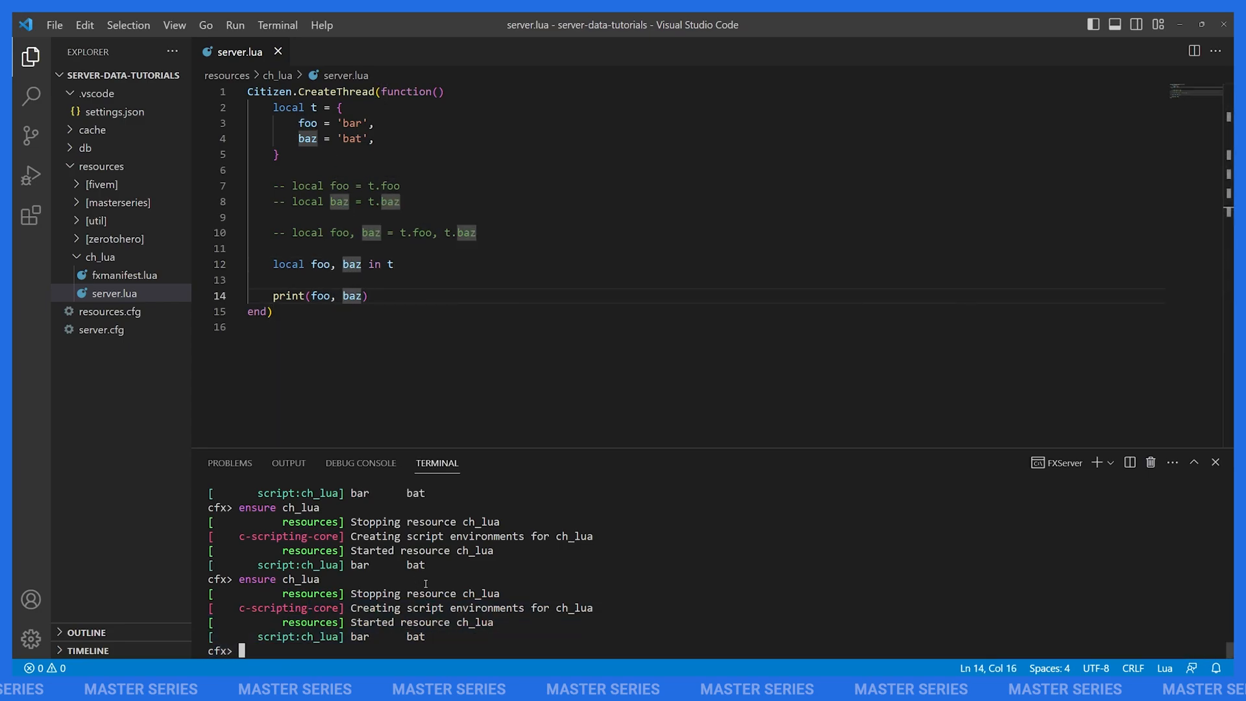
pyautogui.moveTo(441, 208)
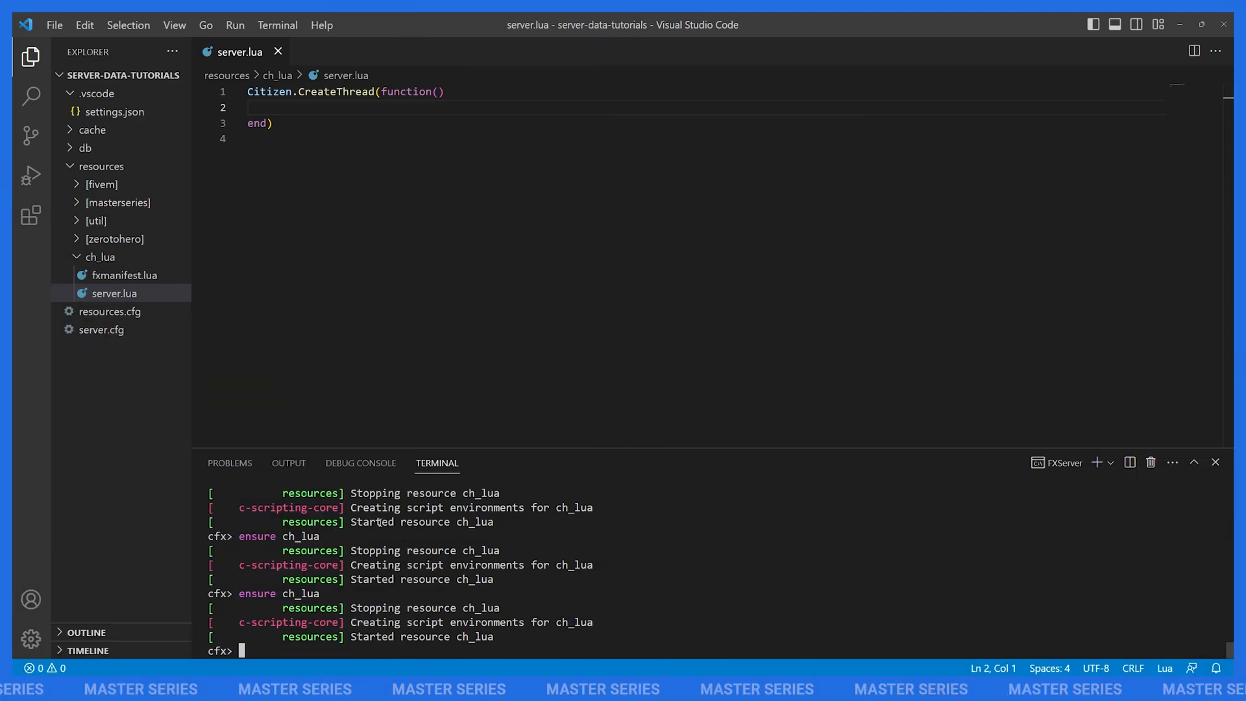
pyautogui.moveTo(269, 406)
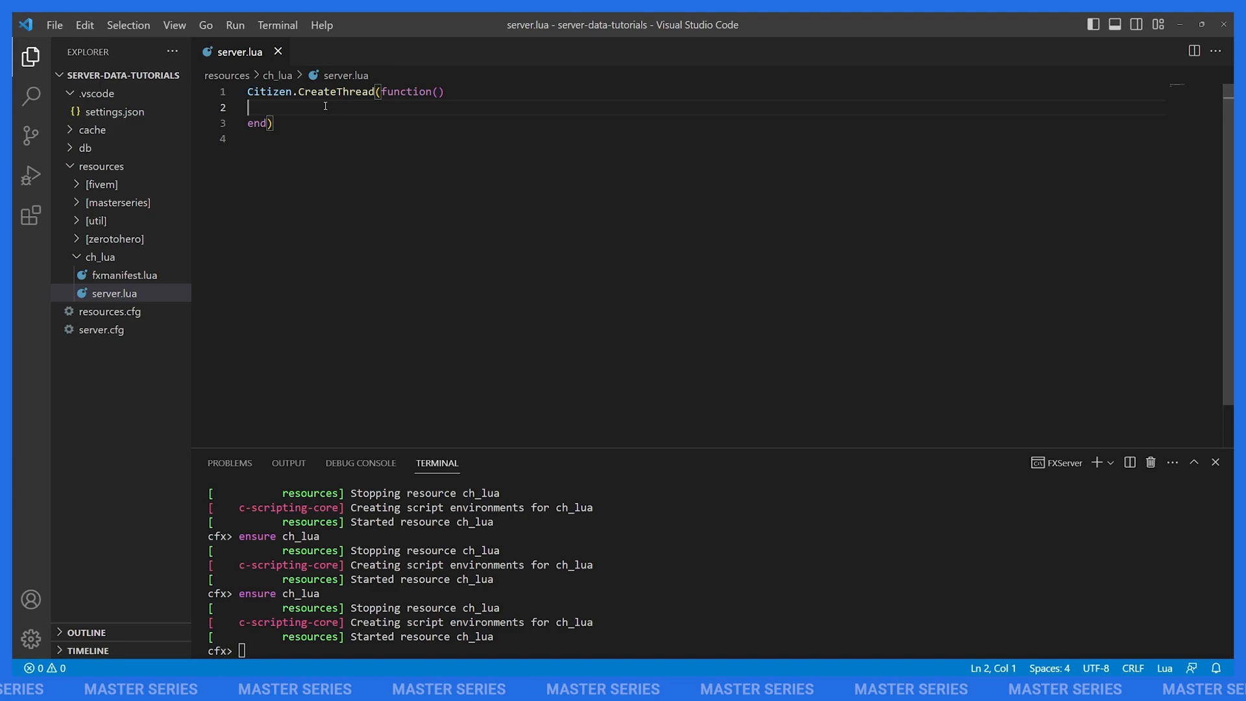
# Declare local words = {'foo', 'bar', 'baz', 'bat'} with the comment -- "foo, bar, baz, bat".
pyautogui.write('local')
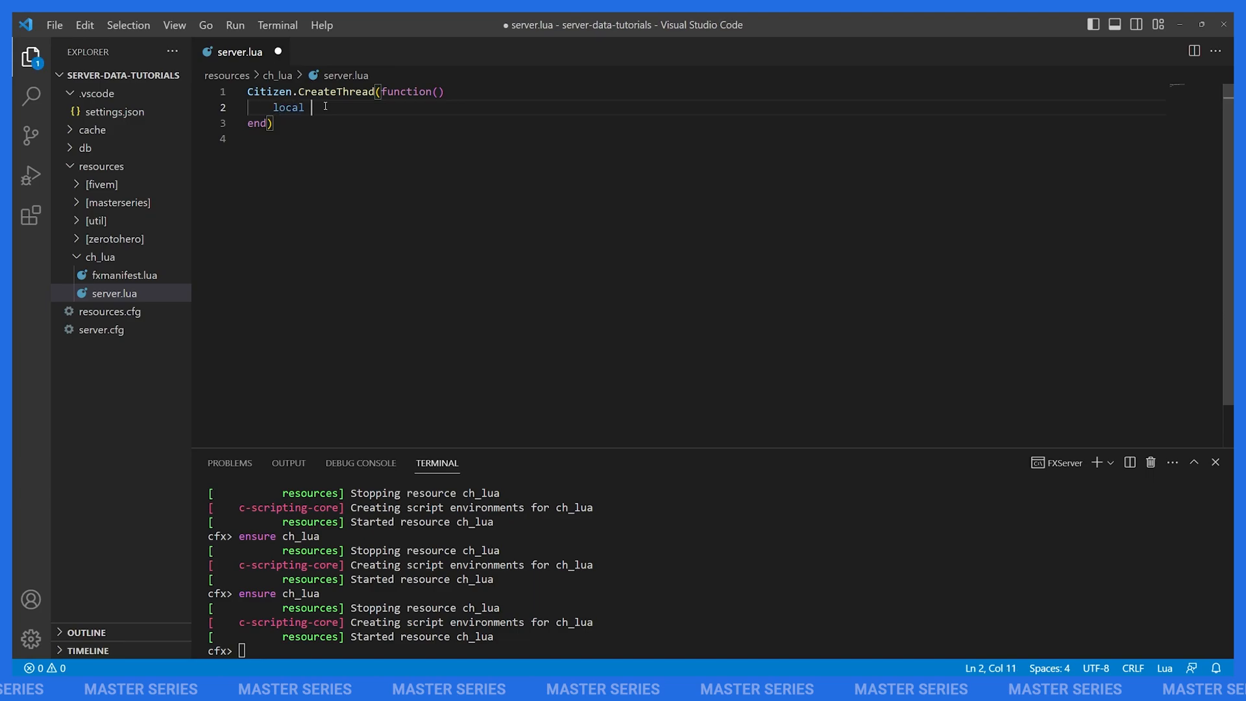
pyautogui.write('words = {}')
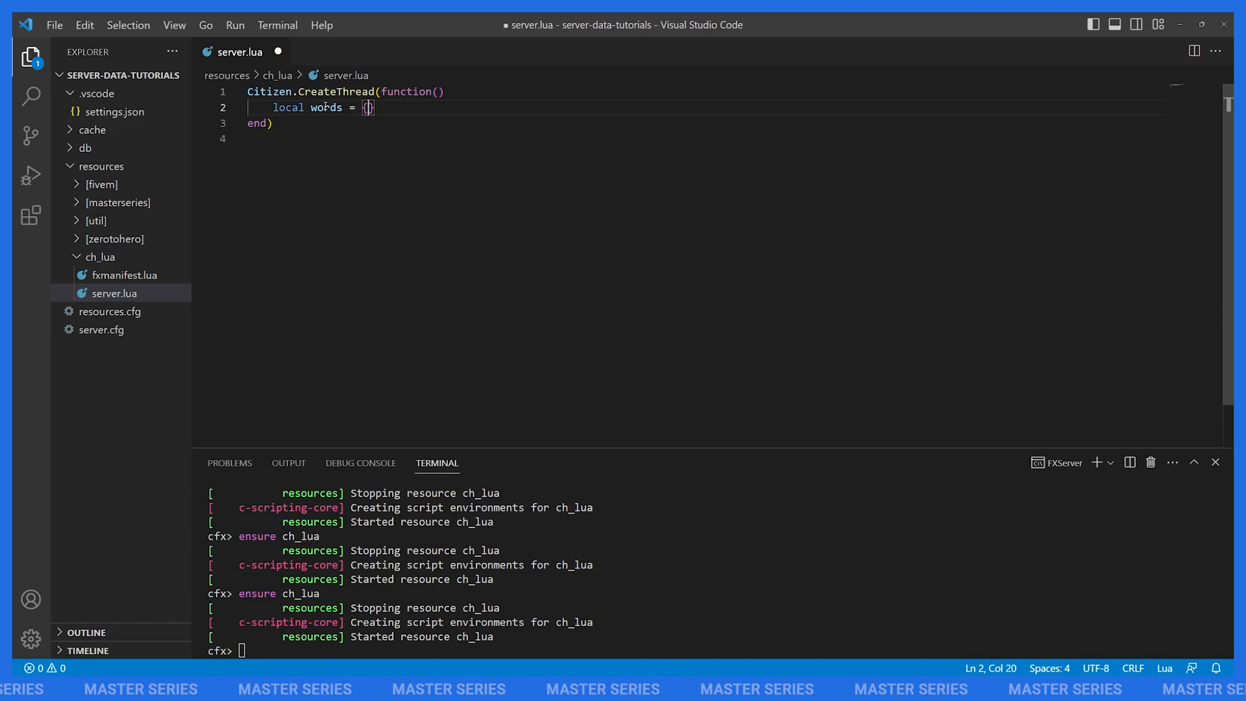
pyautogui.write("'foo', 'bar', 'baz', 'bat")
pyautogui.write('--')
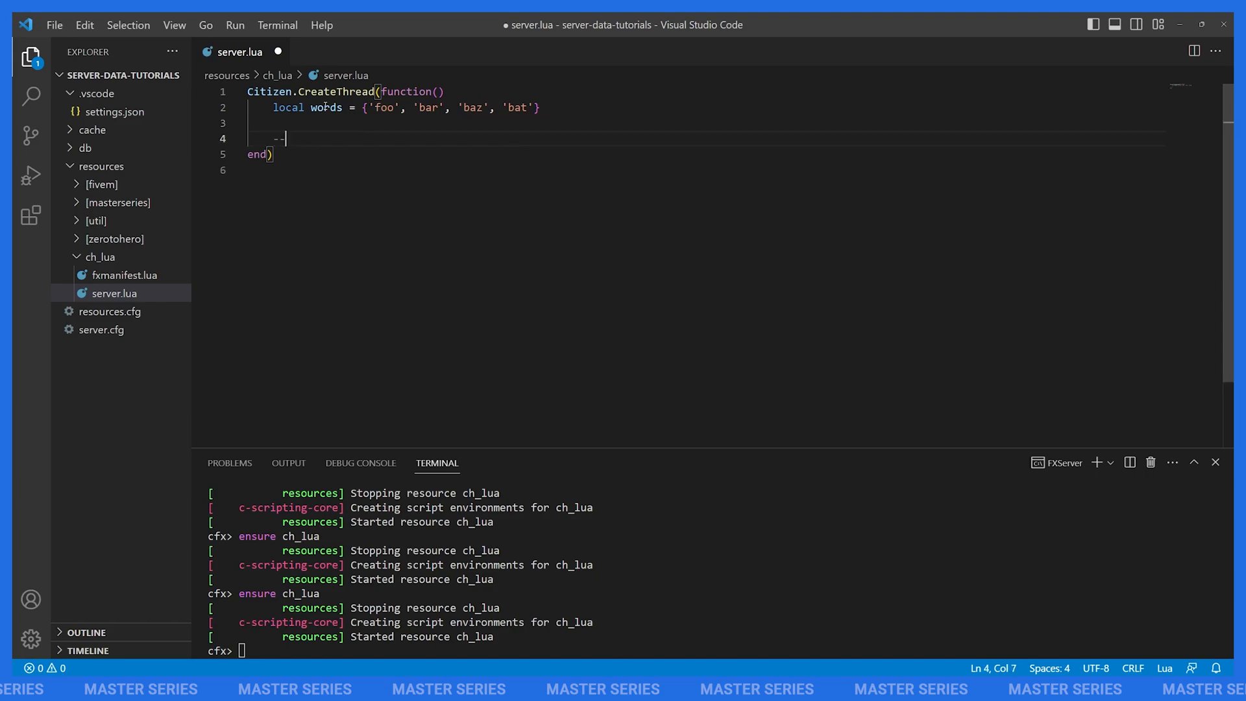
pyautogui.write('"foo, b')
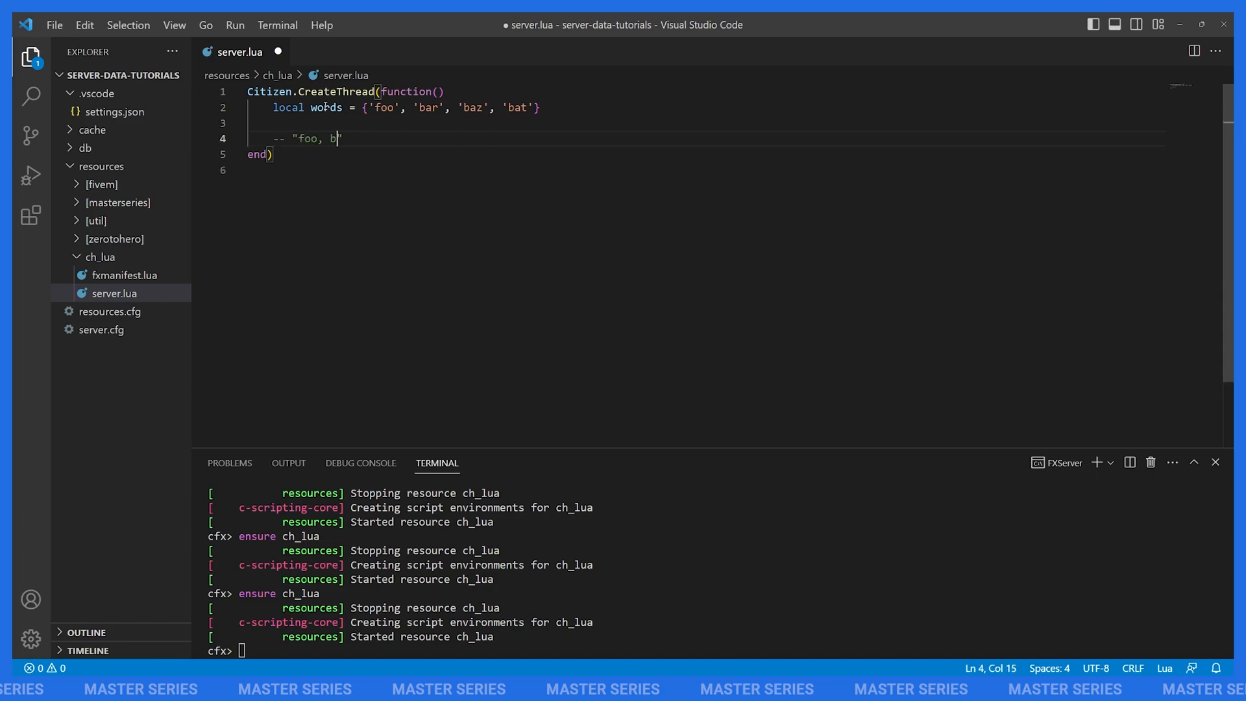
pyautogui.write('ar, baz, bat')
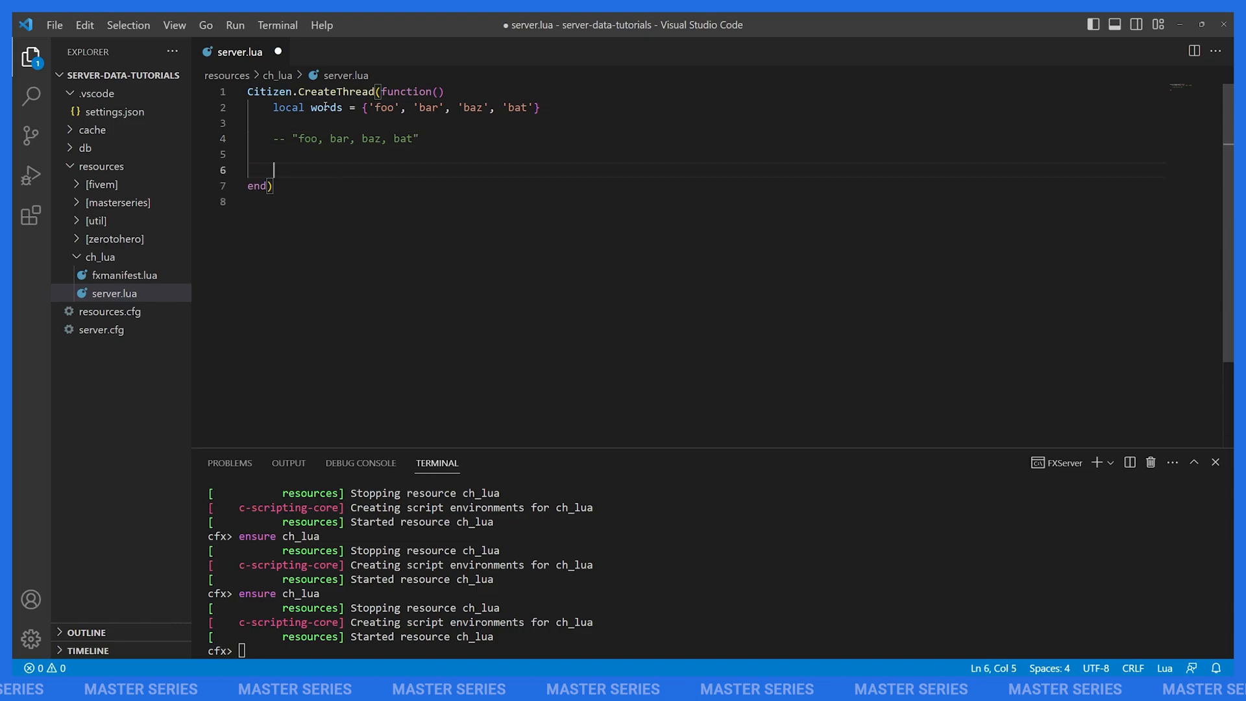
# Write local result = string.strjoin(', ', table.unpack(words)).
pyautogui.write('local result =')
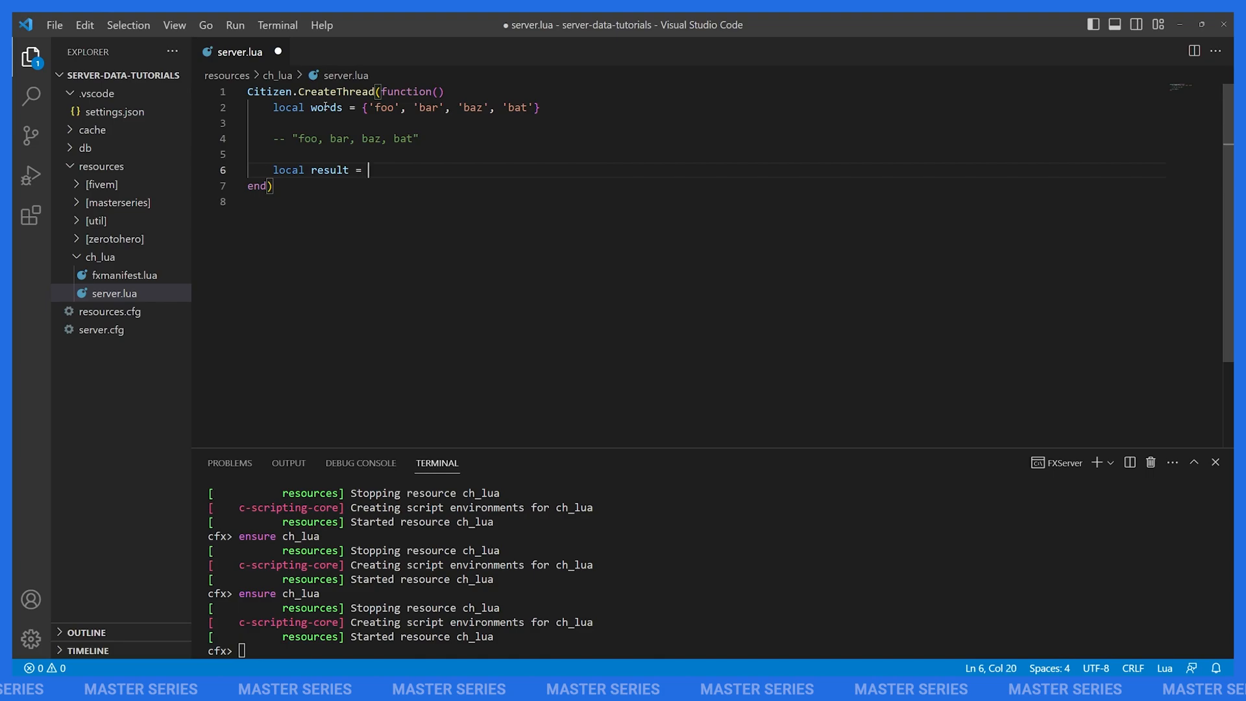
pyautogui.write('string')
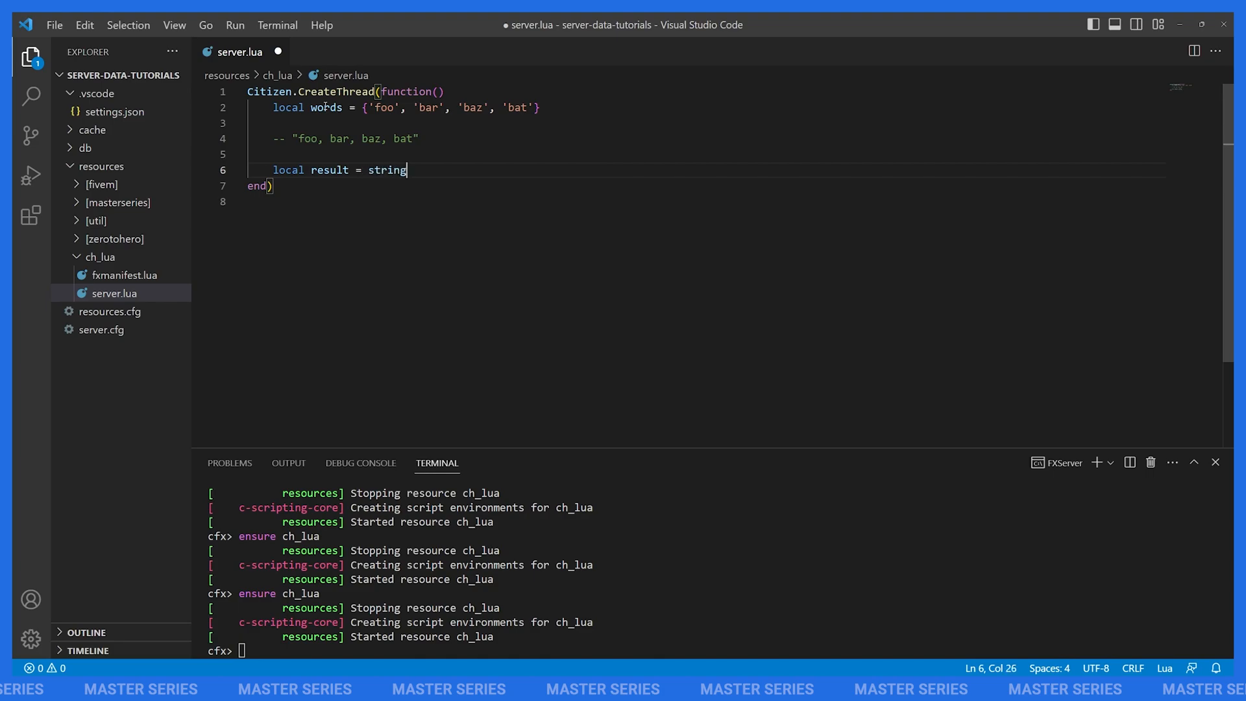
pyautogui.write('.strjoin()')
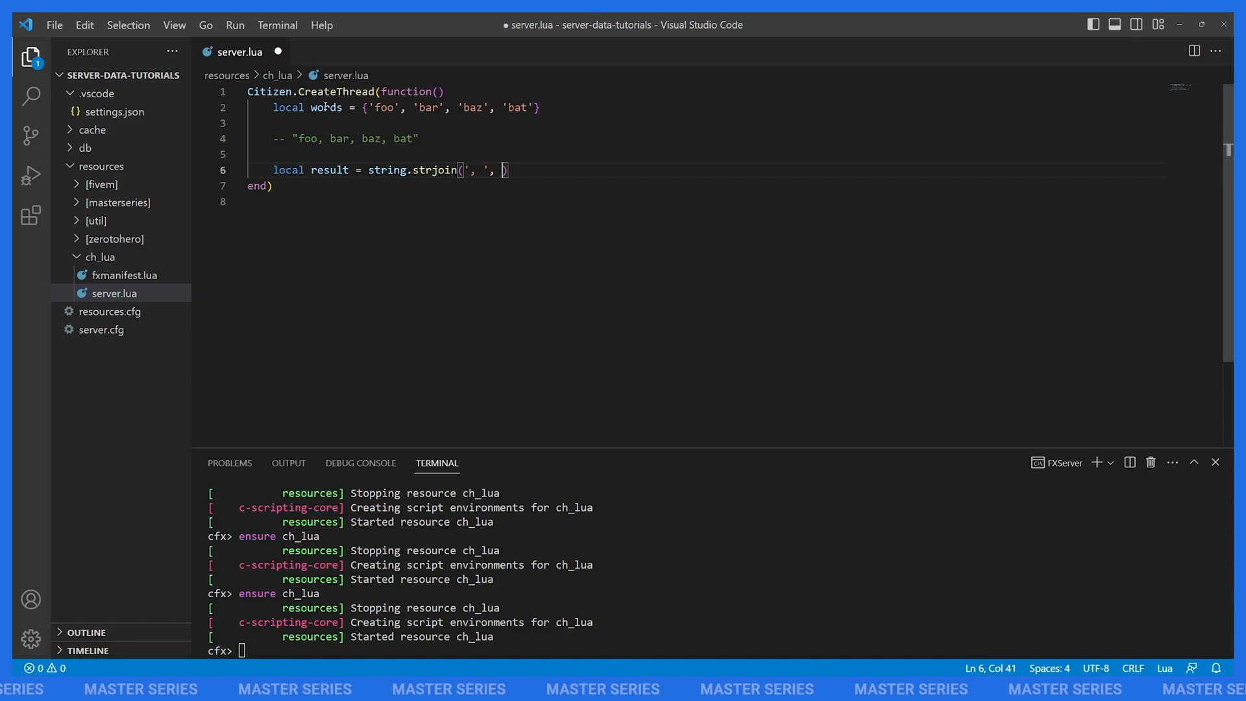
pyautogui.write('t')
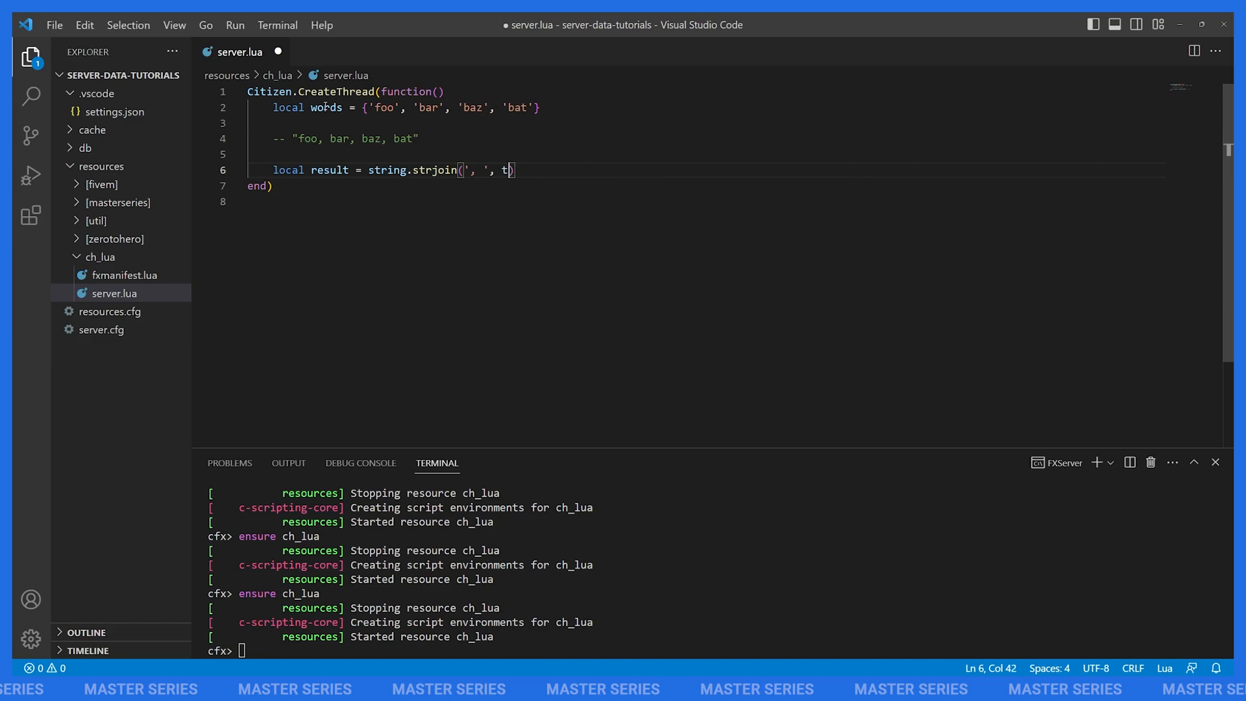
pyautogui.write('able.unpack()')
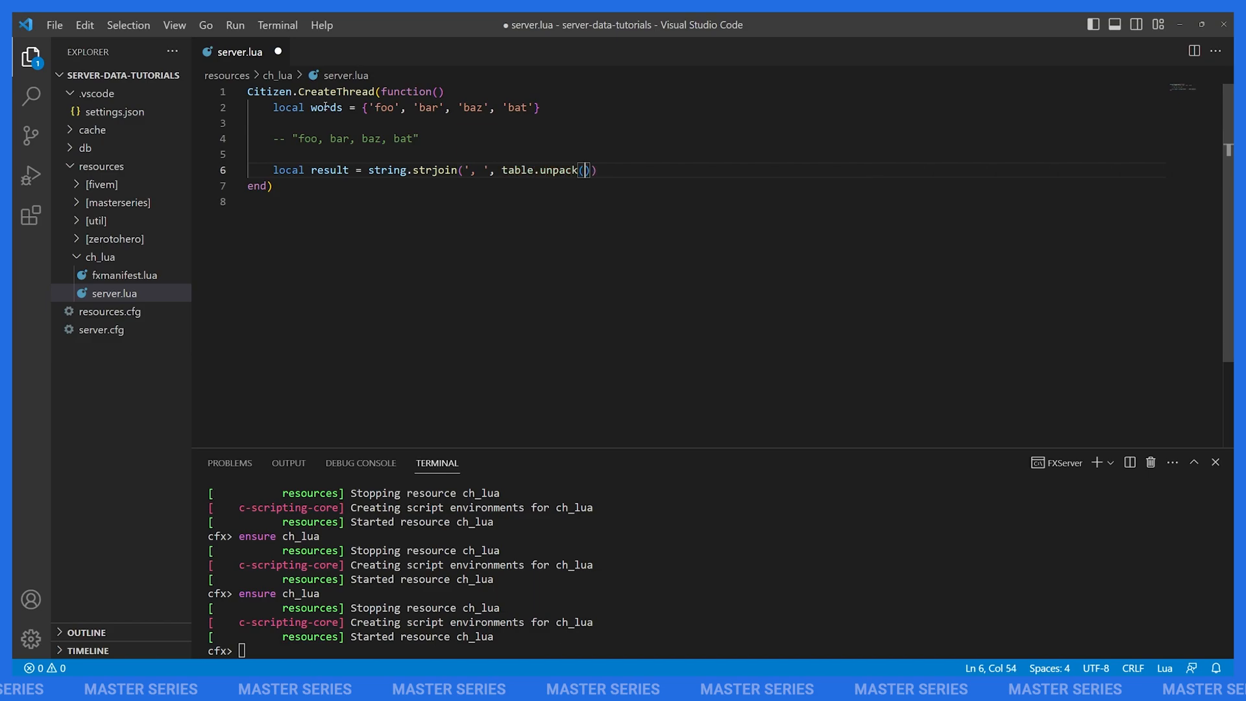
pyautogui.write('words')
pyautogui.write('print')
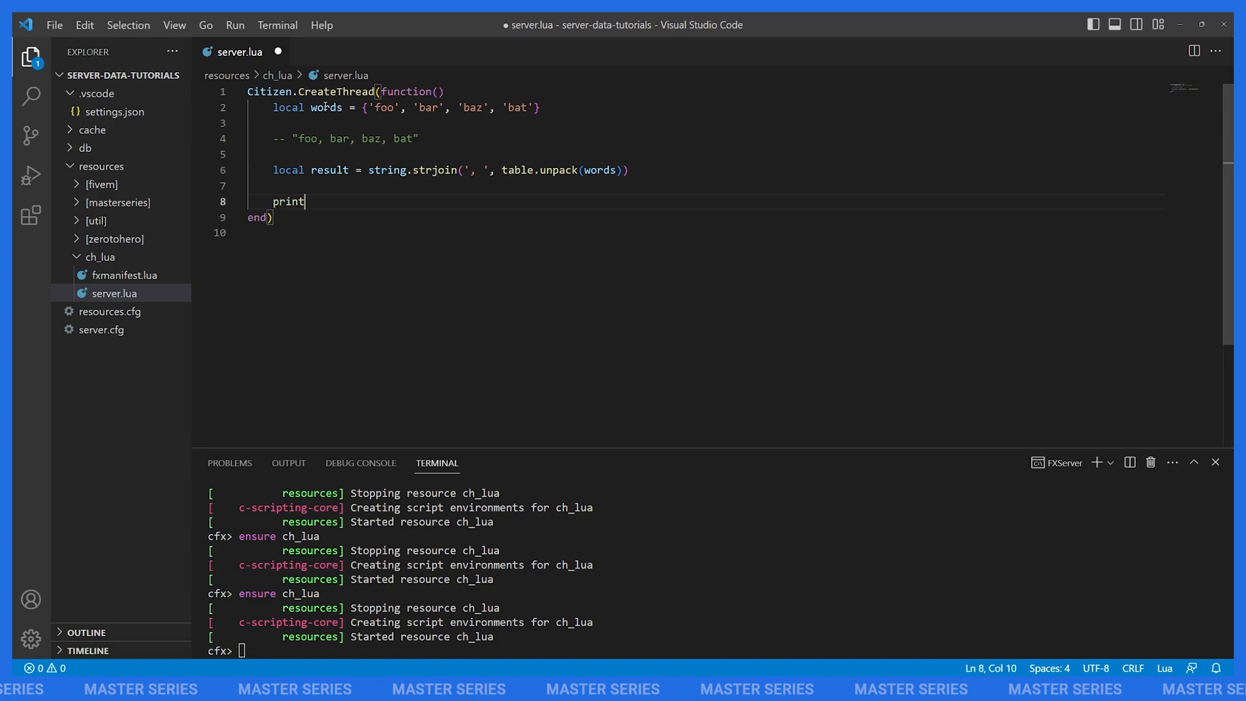
# Print result so FXServer outputs foo, bar, baz, bat, then revisit the ', ' separator.
pyautogui.write('(result)')
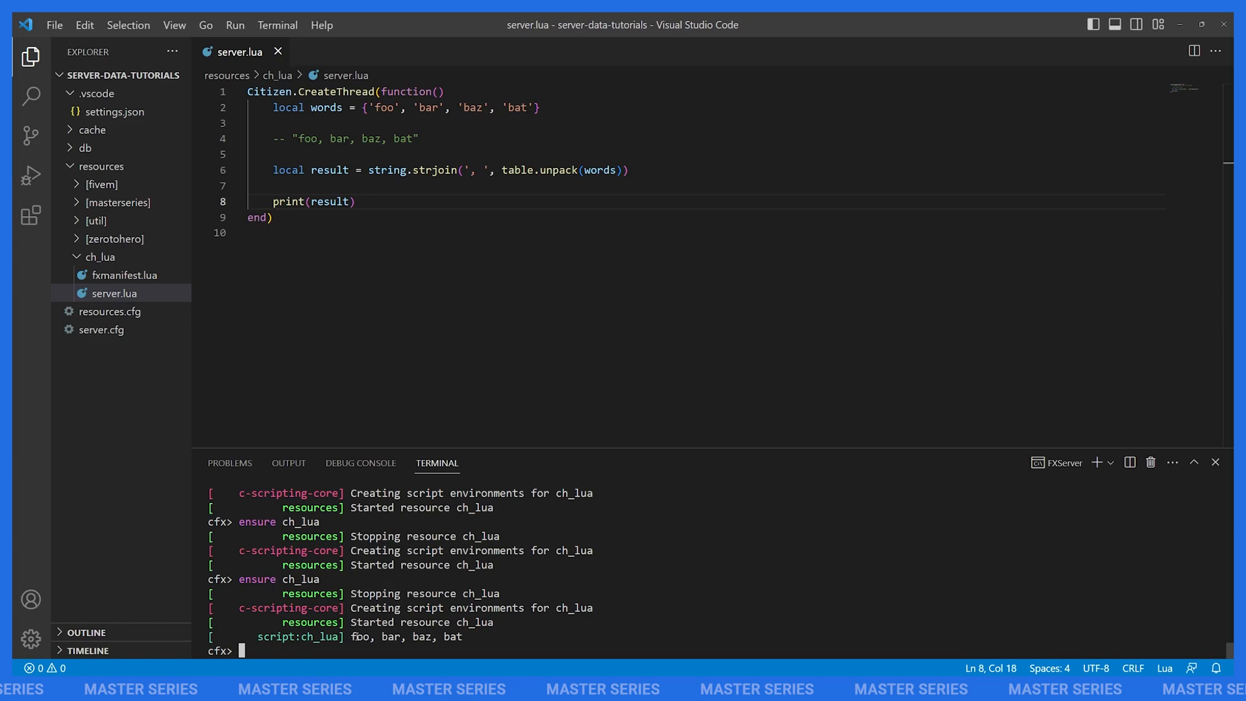
pyautogui.click(480, 170)
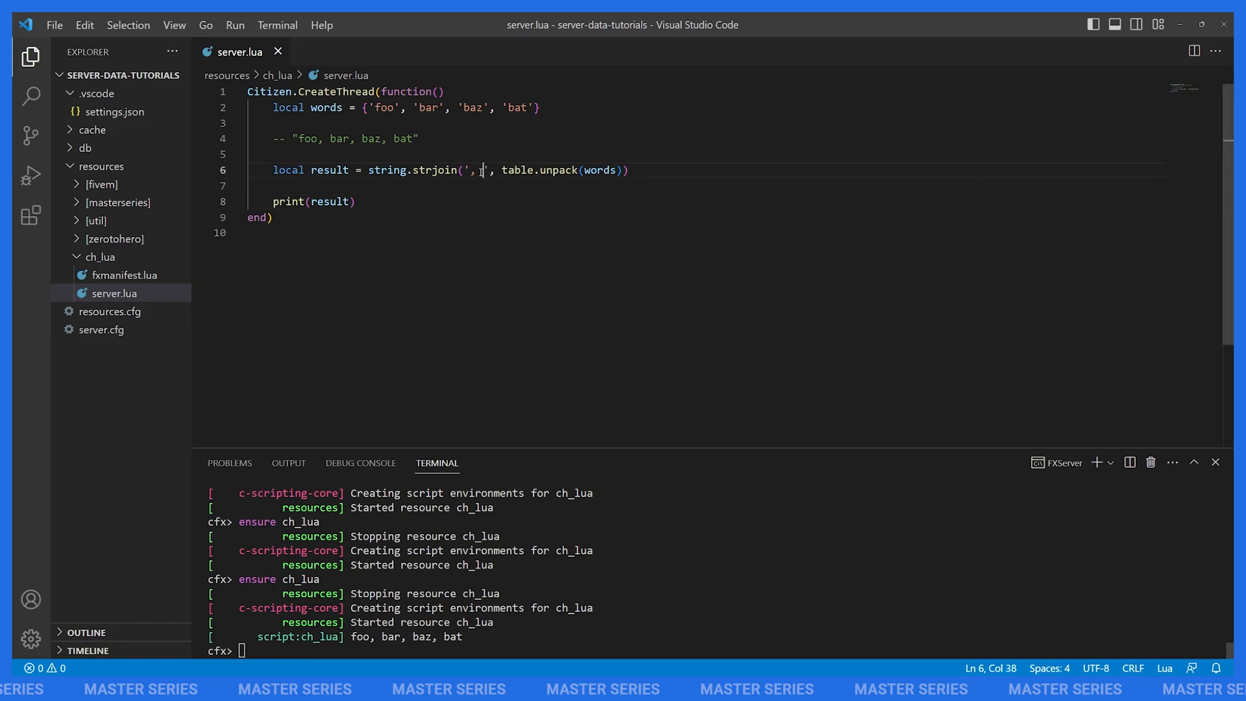